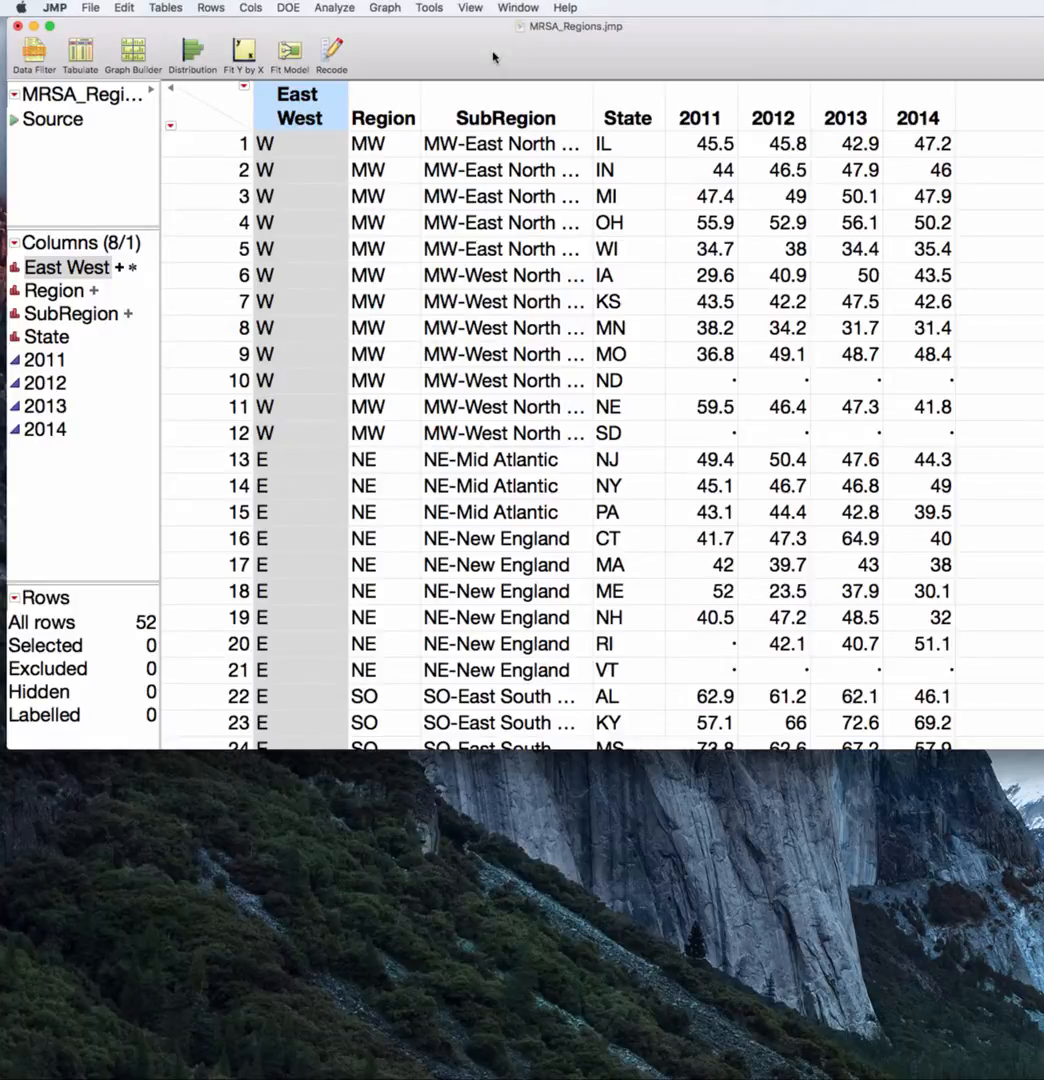
mouse_move(470, 223)
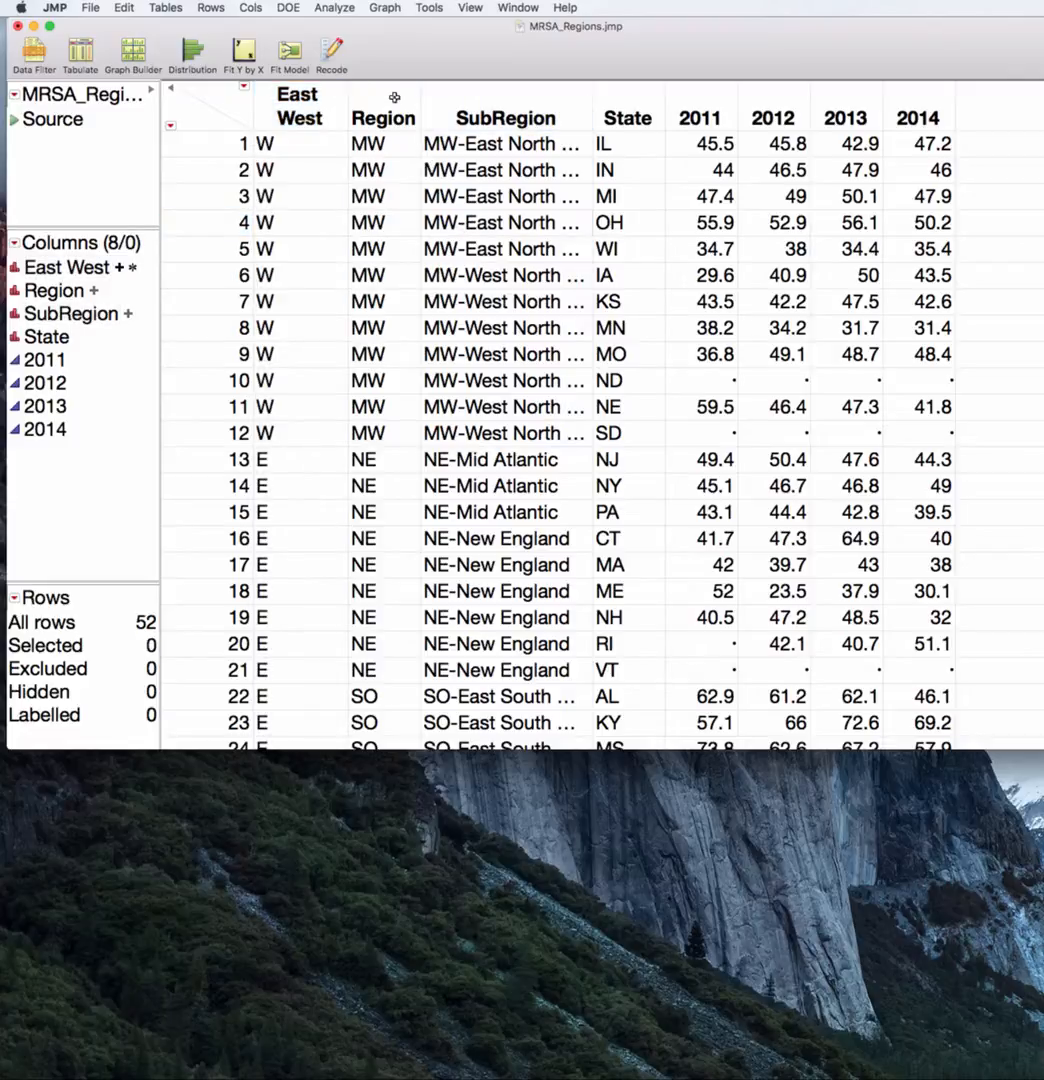
- Select the Region column header in the MRSA_Regions table
left_click(383, 105)
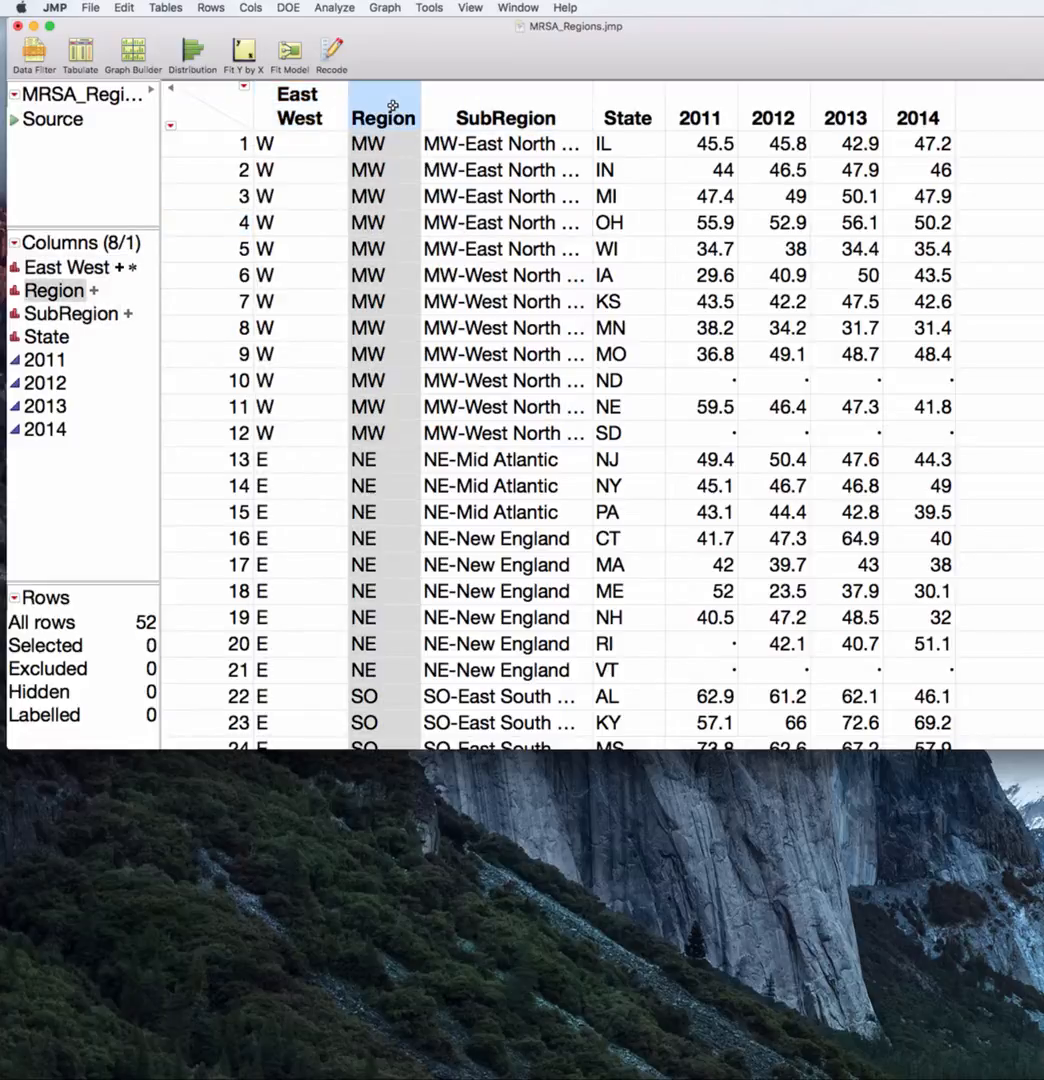
- Run a Distribution analysis of Region and reposition its report window
left_click(334, 7)
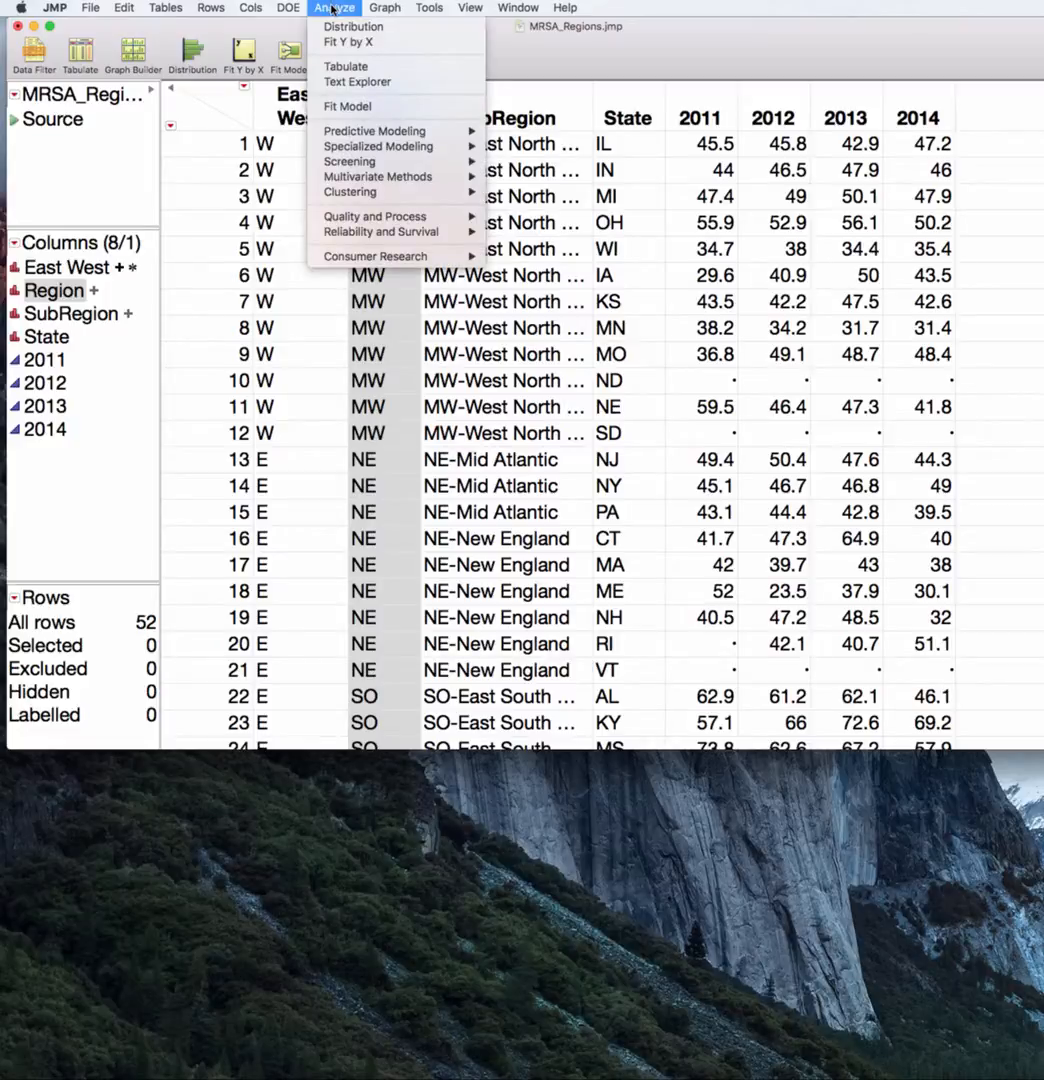
left_click(353, 26)
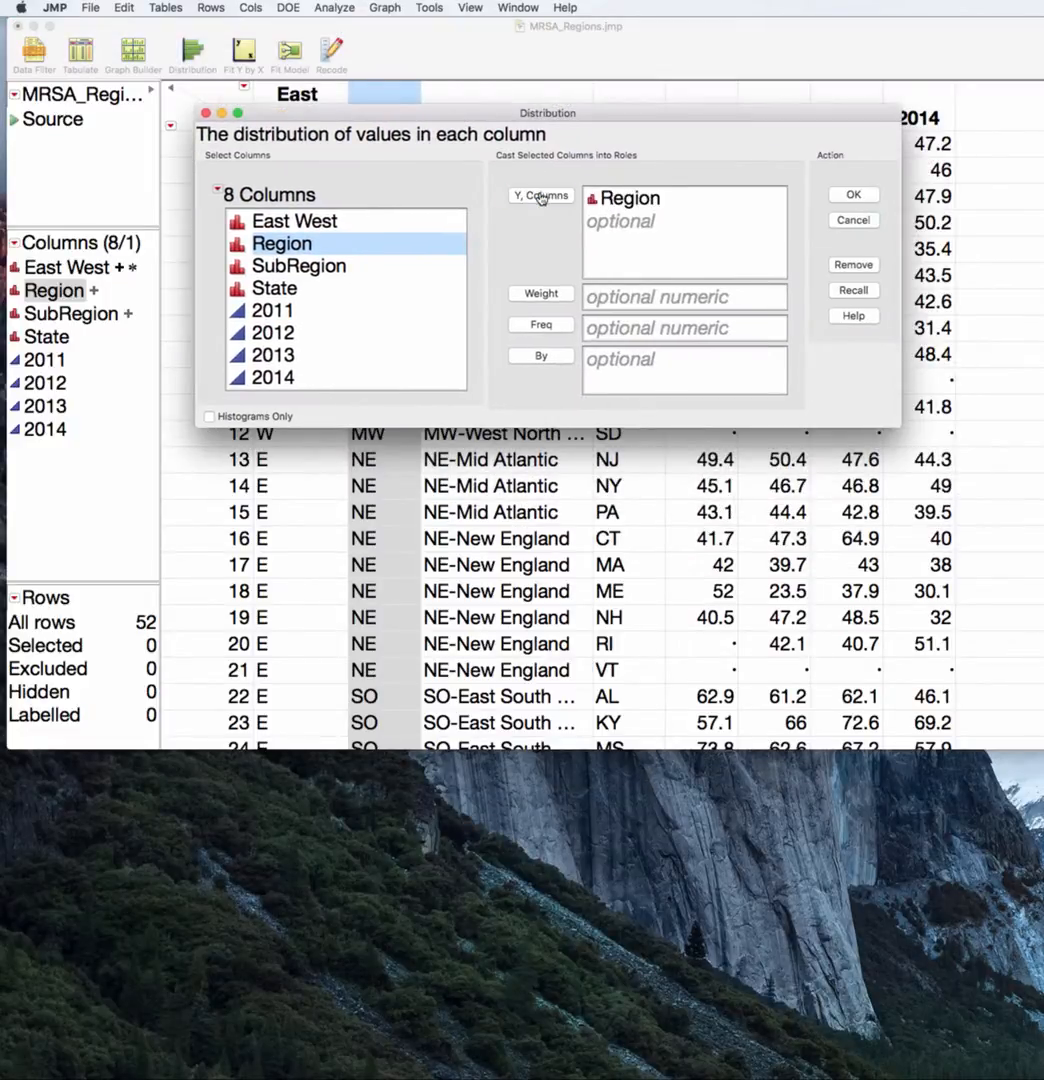
left_click(852, 194)
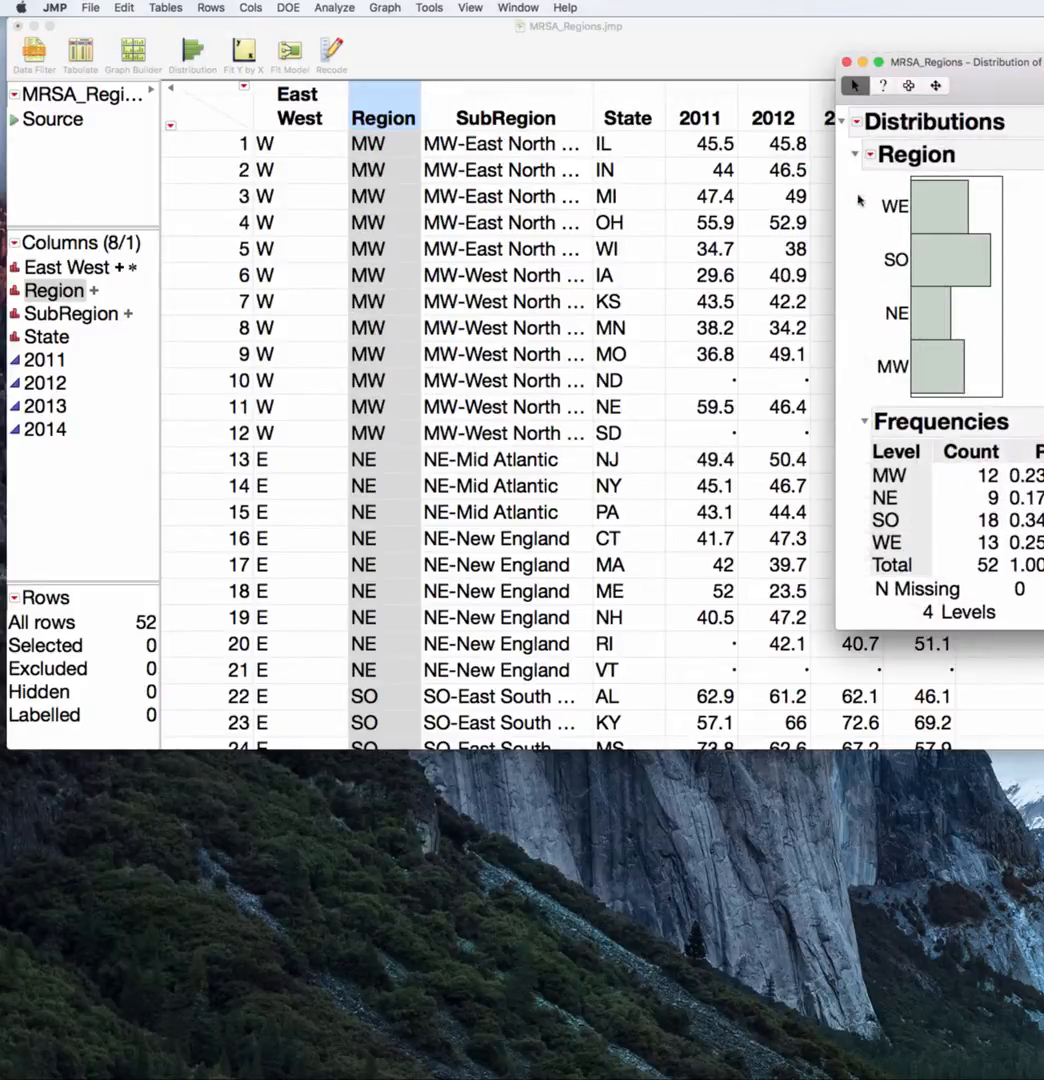
left_click_drag(940, 89, 703, 27)
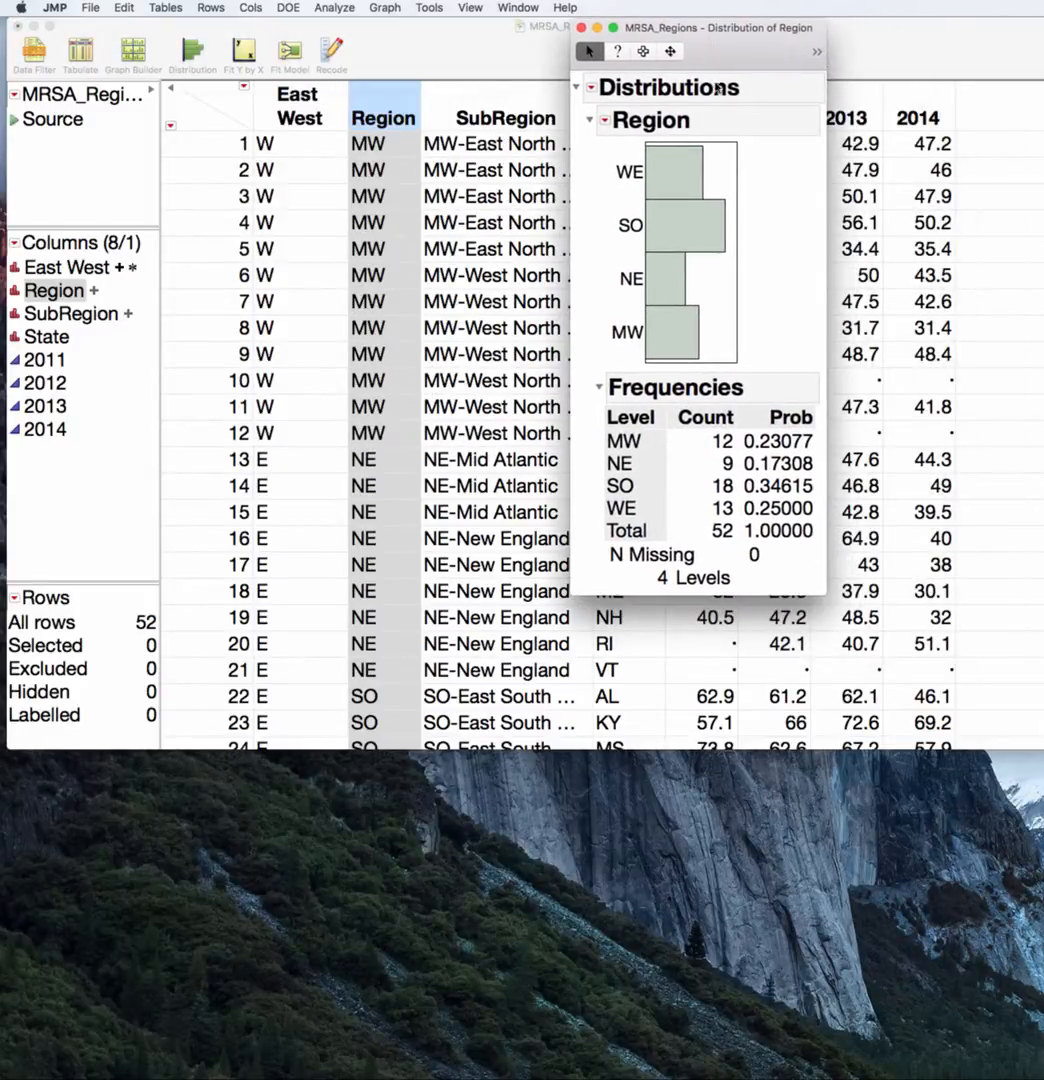
mouse_move(662, 290)
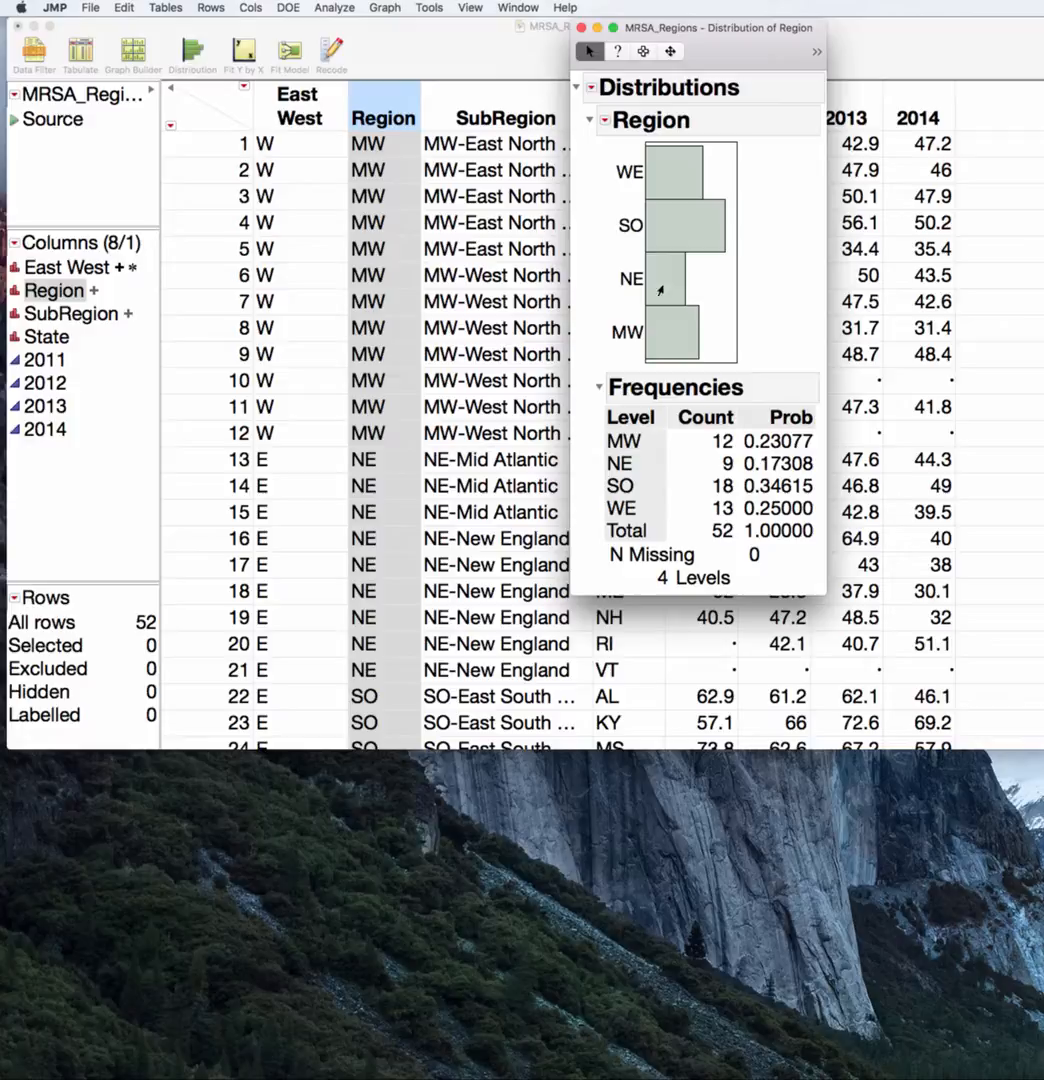
mouse_move(662, 165)
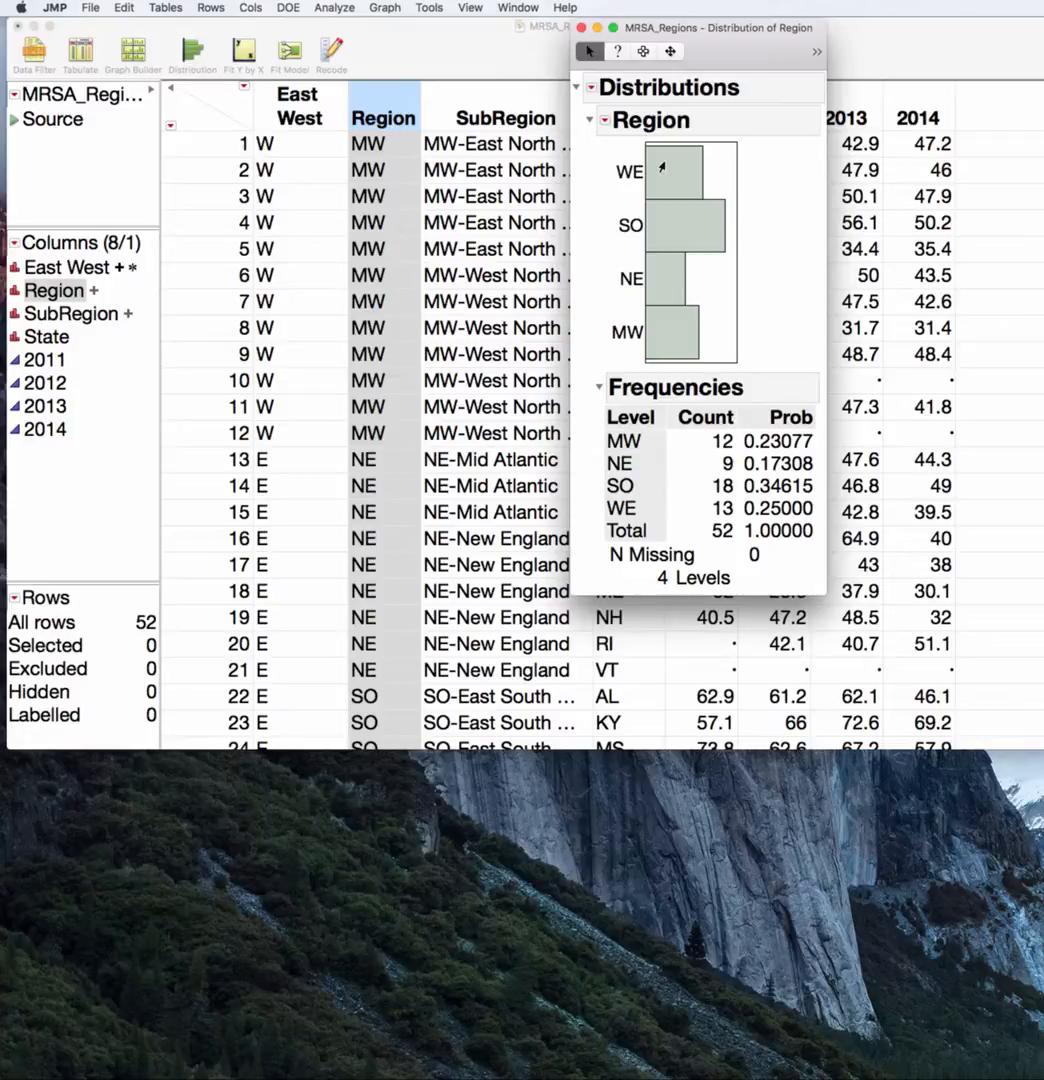
mouse_move(670, 227)
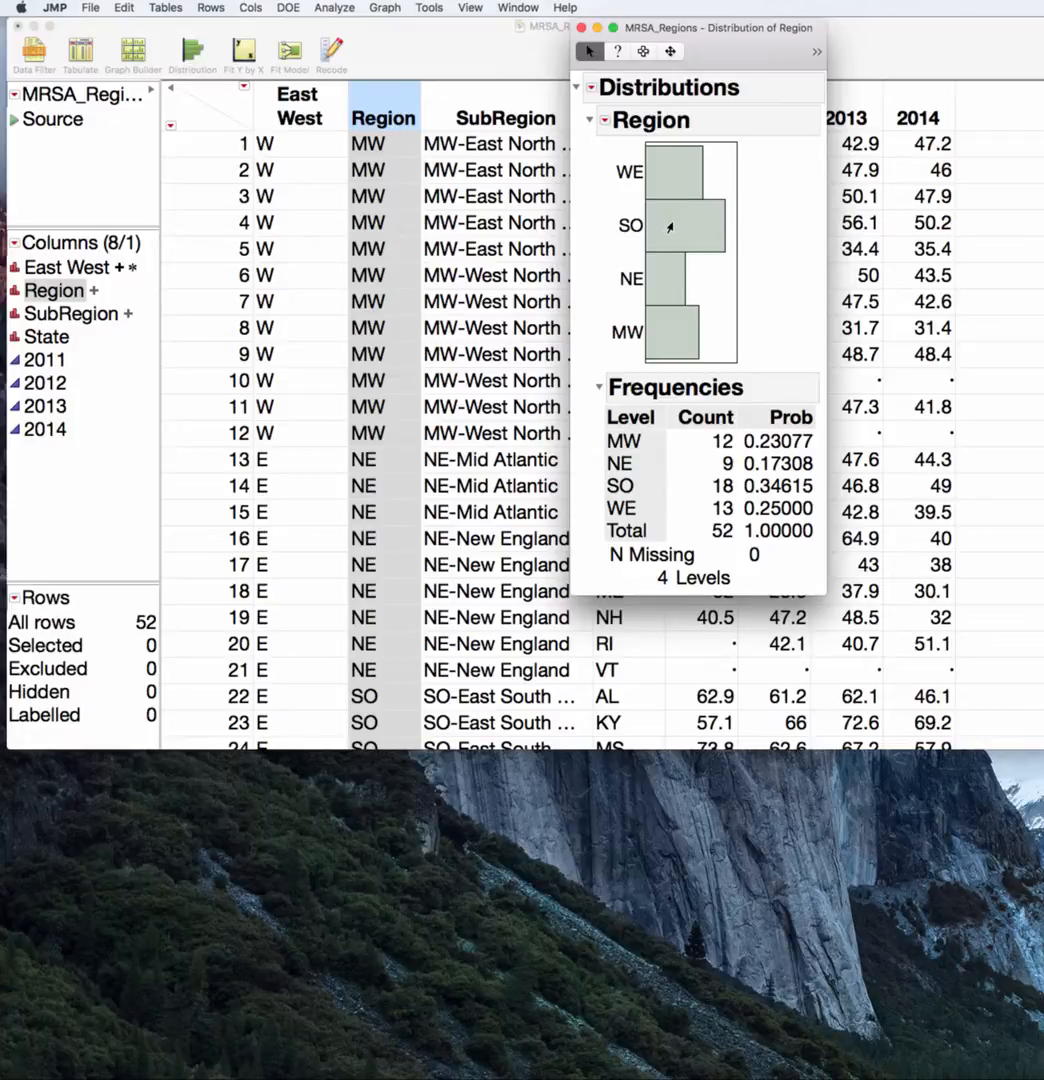
- Select the SO and MW region rows from the distribution bars
left_click(684, 226)
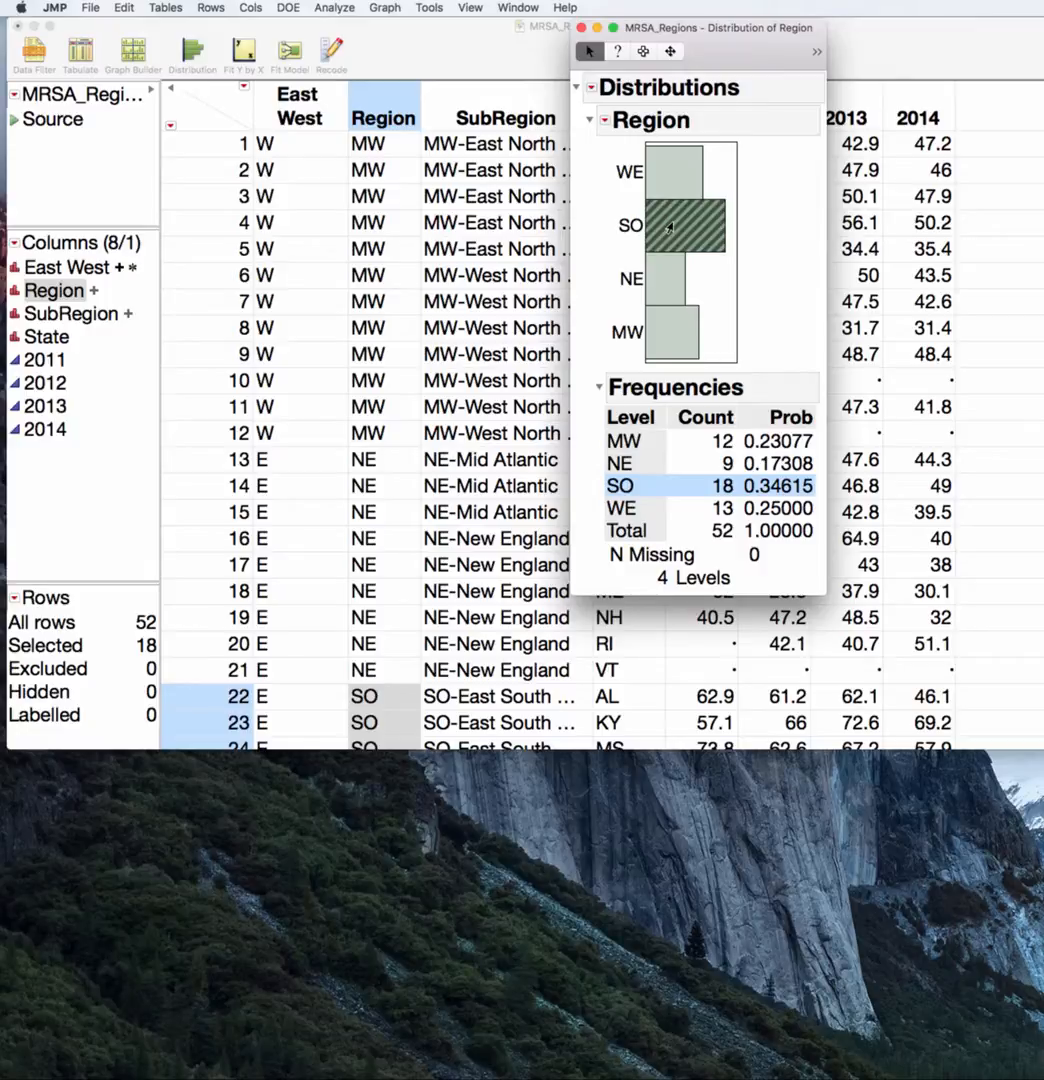
left_click(688, 333)
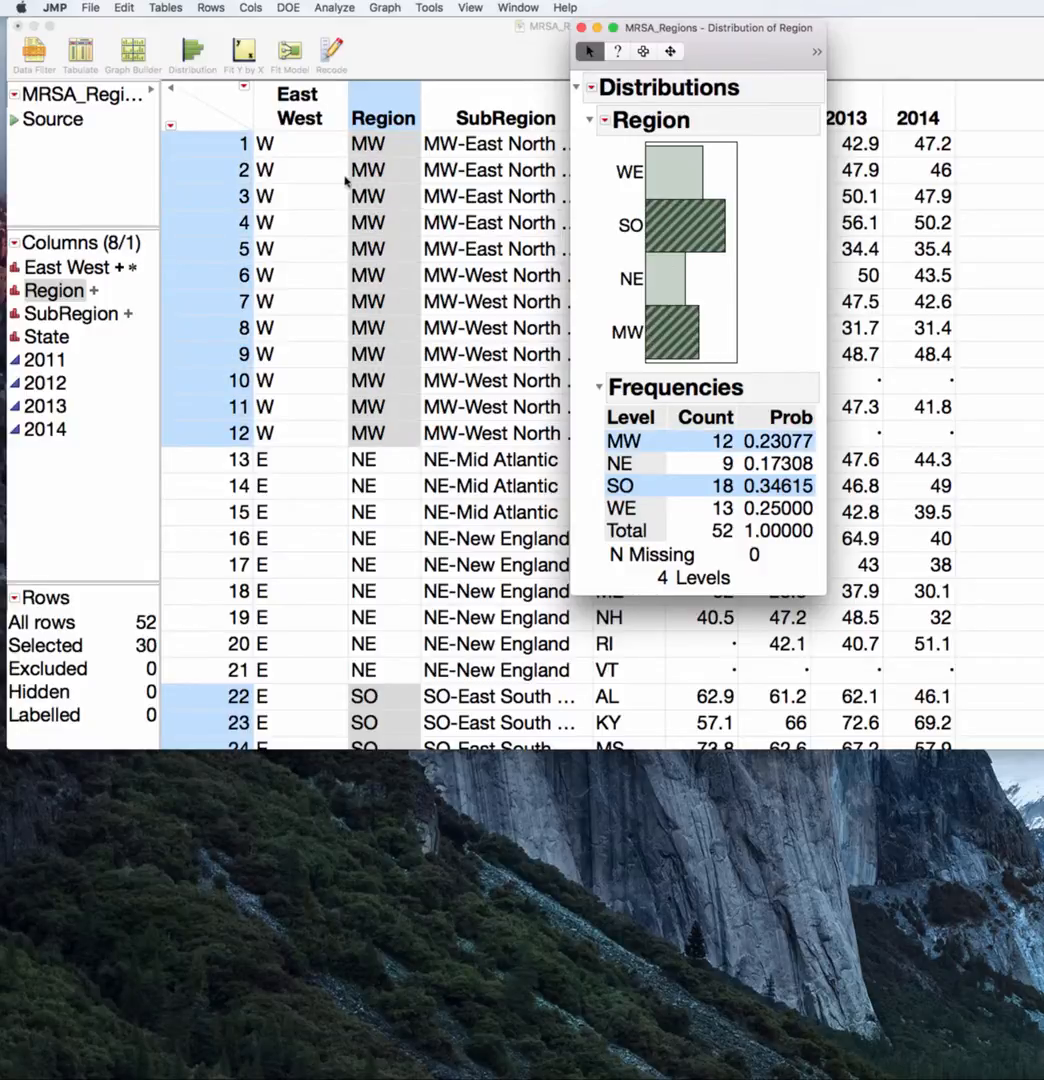
mouse_move(295, 440)
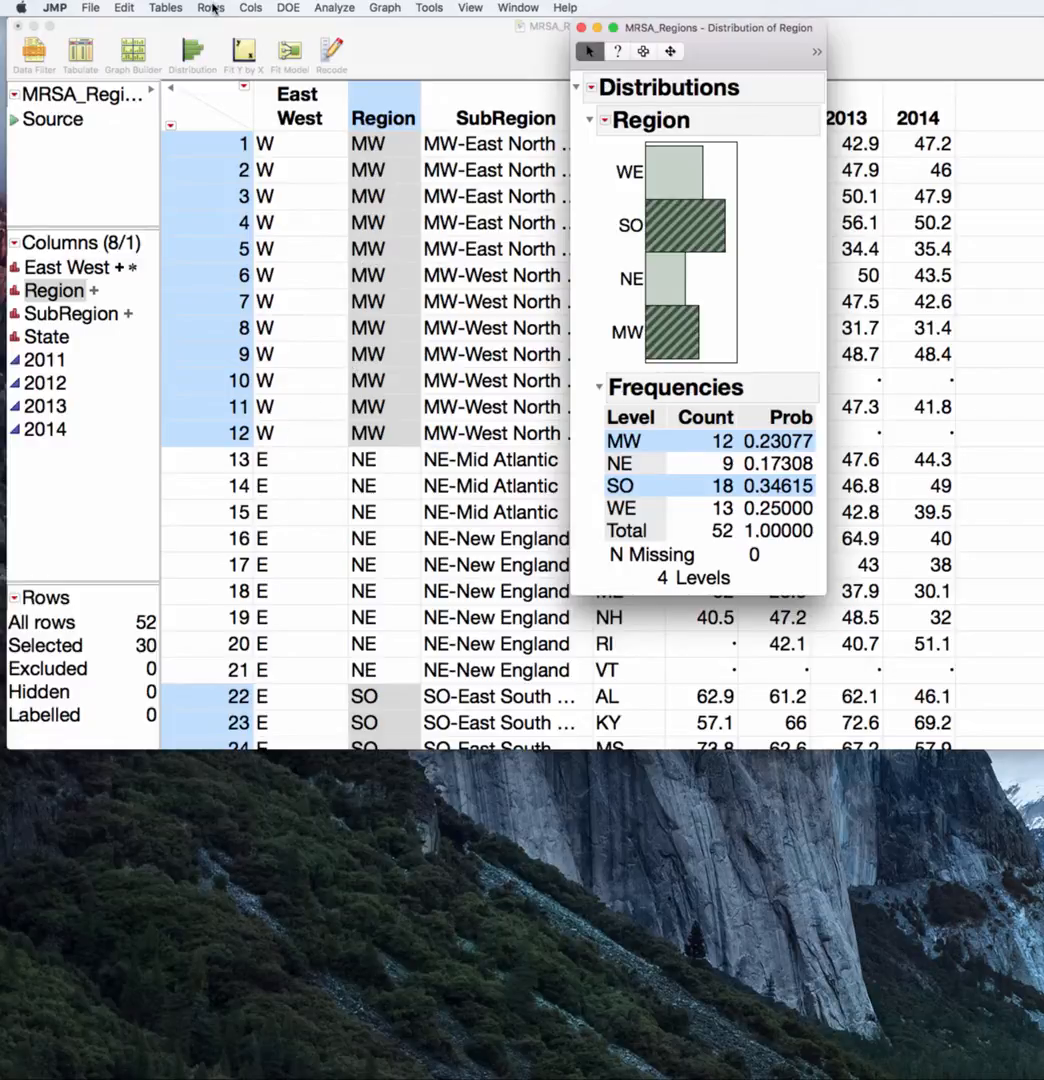
- Exclude the 30 selected SO and MW rows and close the Distribution report
left_click(210, 7)
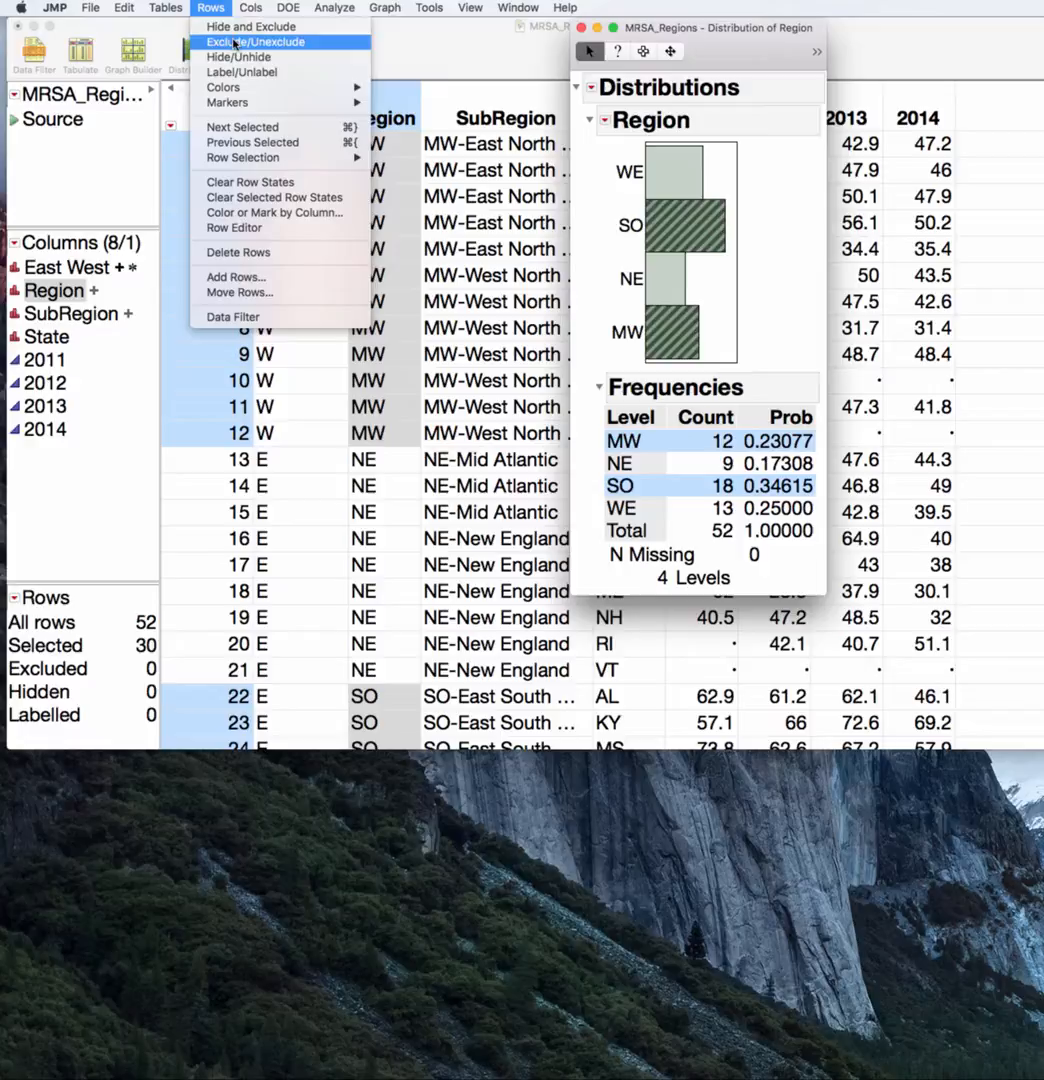
left_click(256, 42)
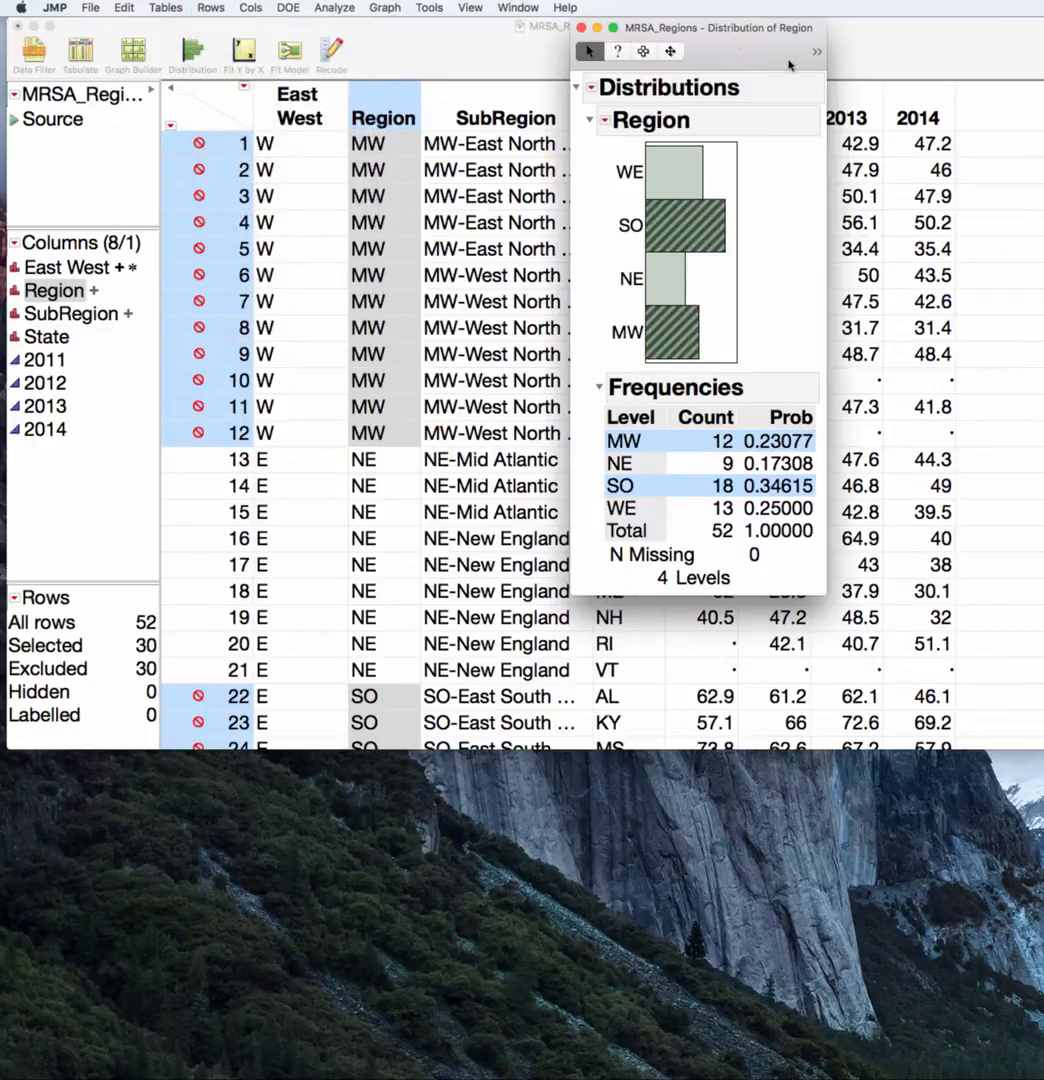
mouse_move(583, 33)
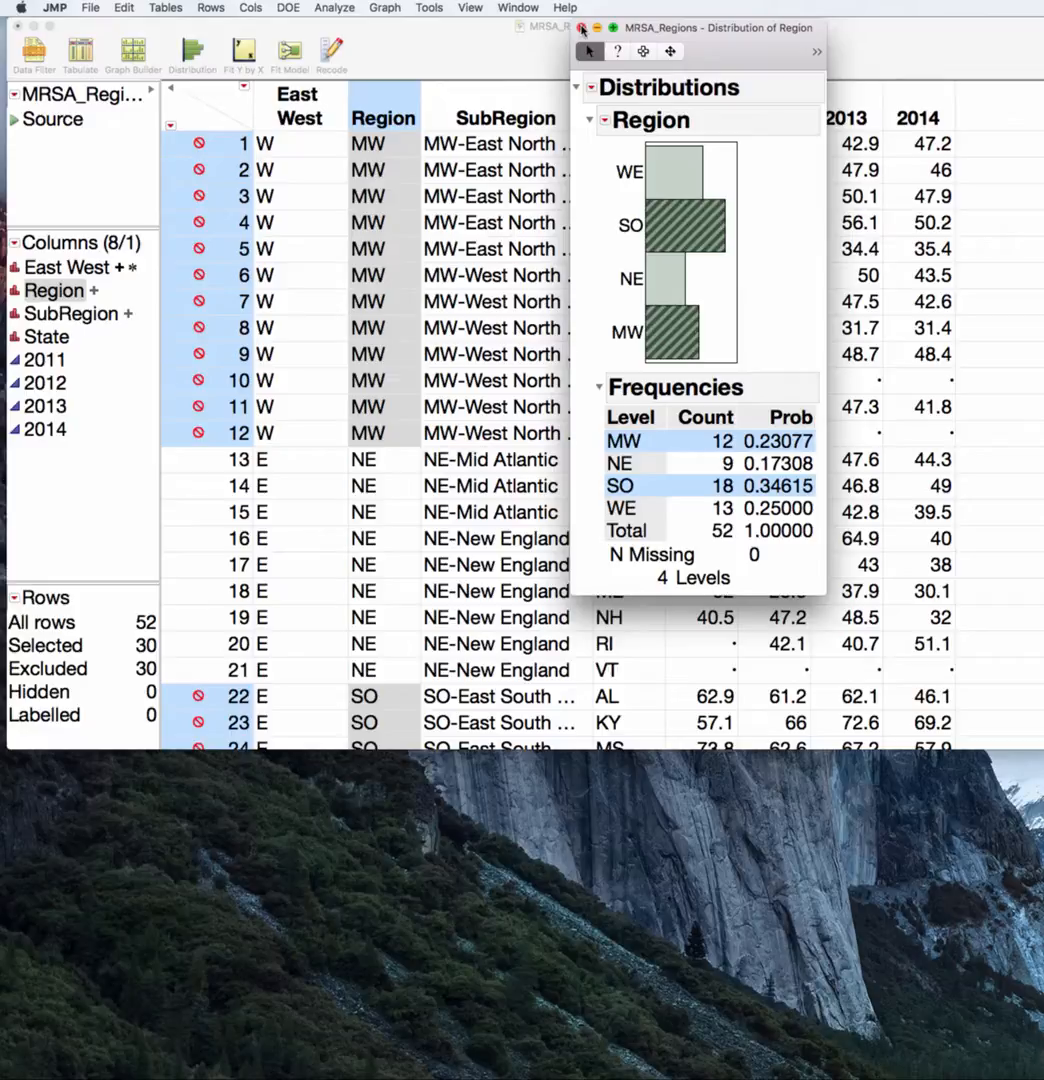
left_click(582, 28)
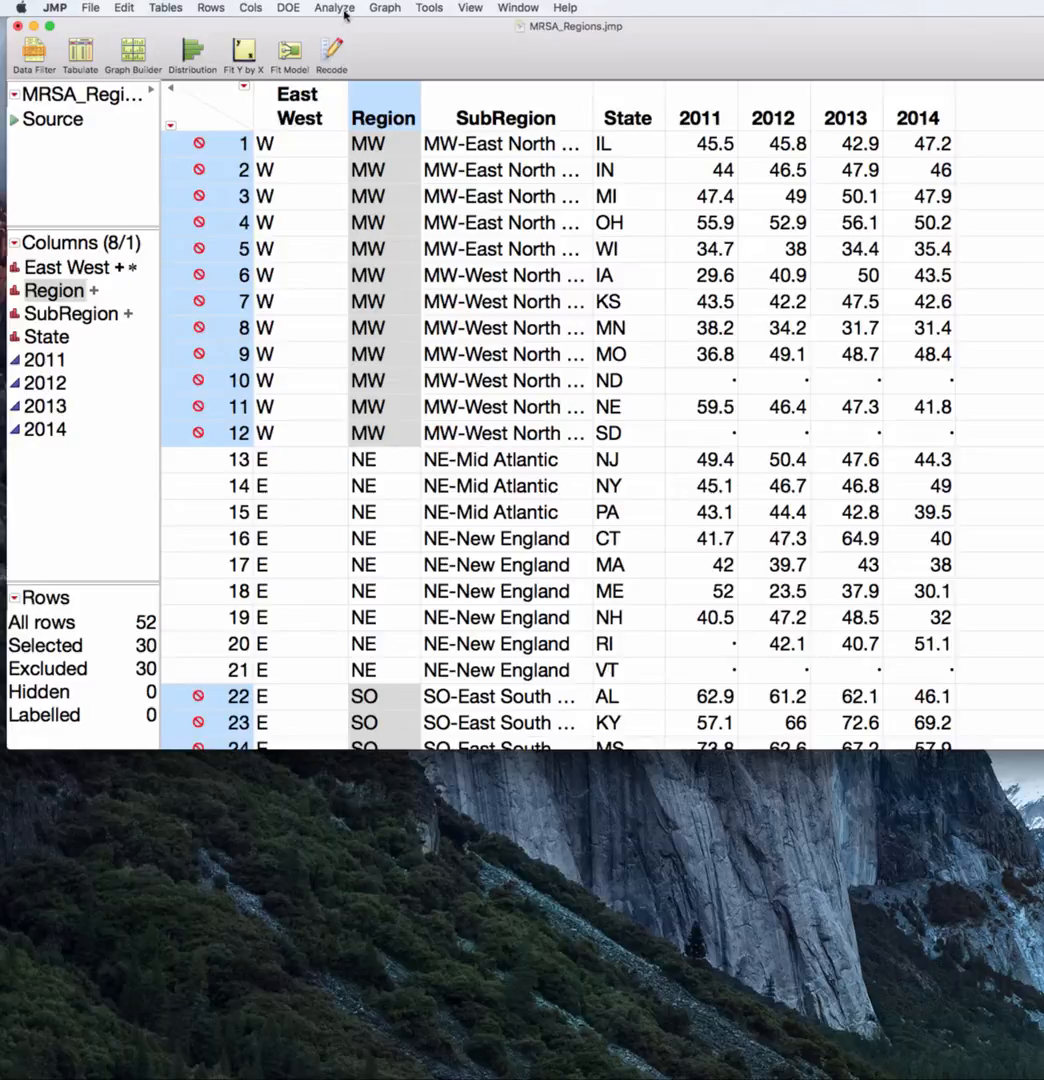
- Run Fit Y by X with 2011 as response and Region as factor
left_click(334, 7)
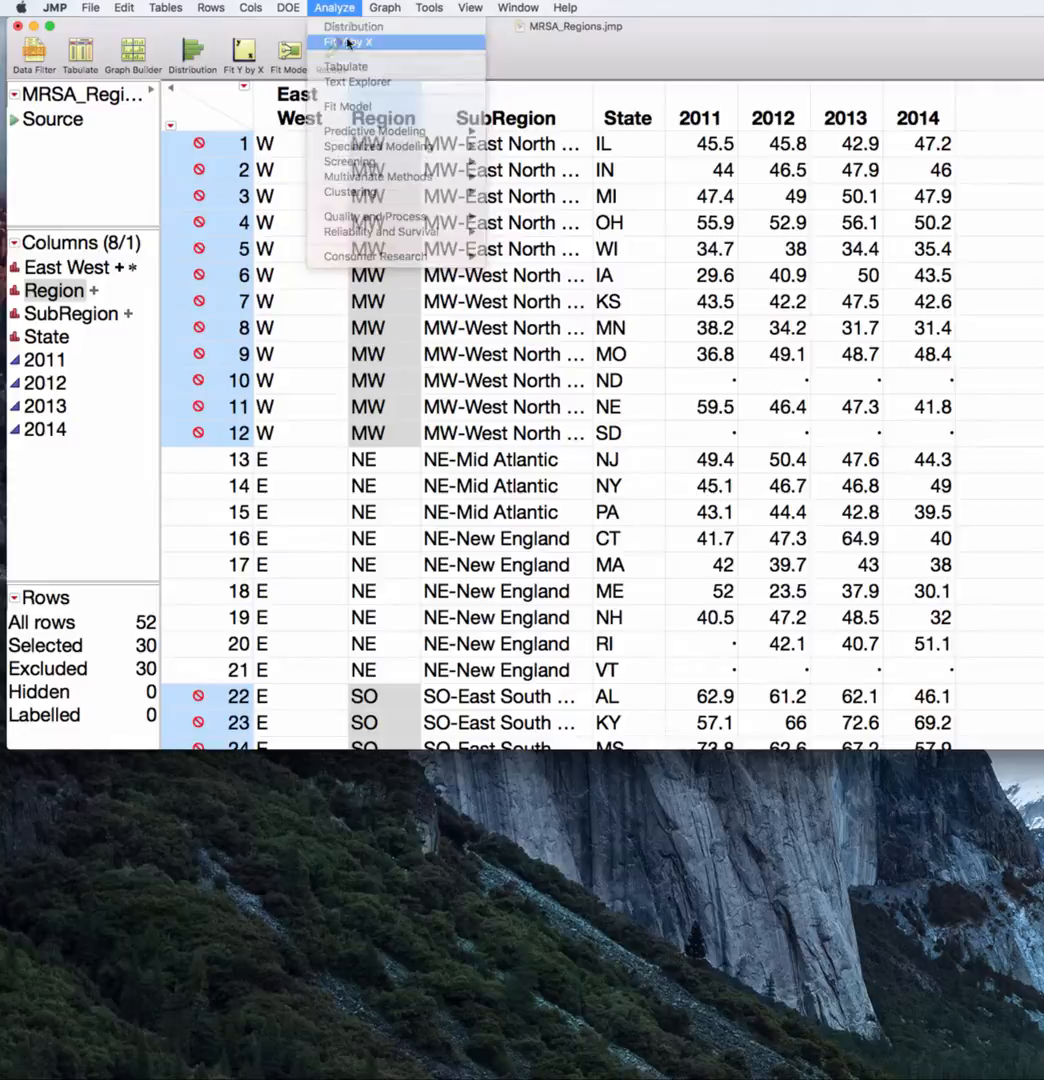
left_click(353, 42)
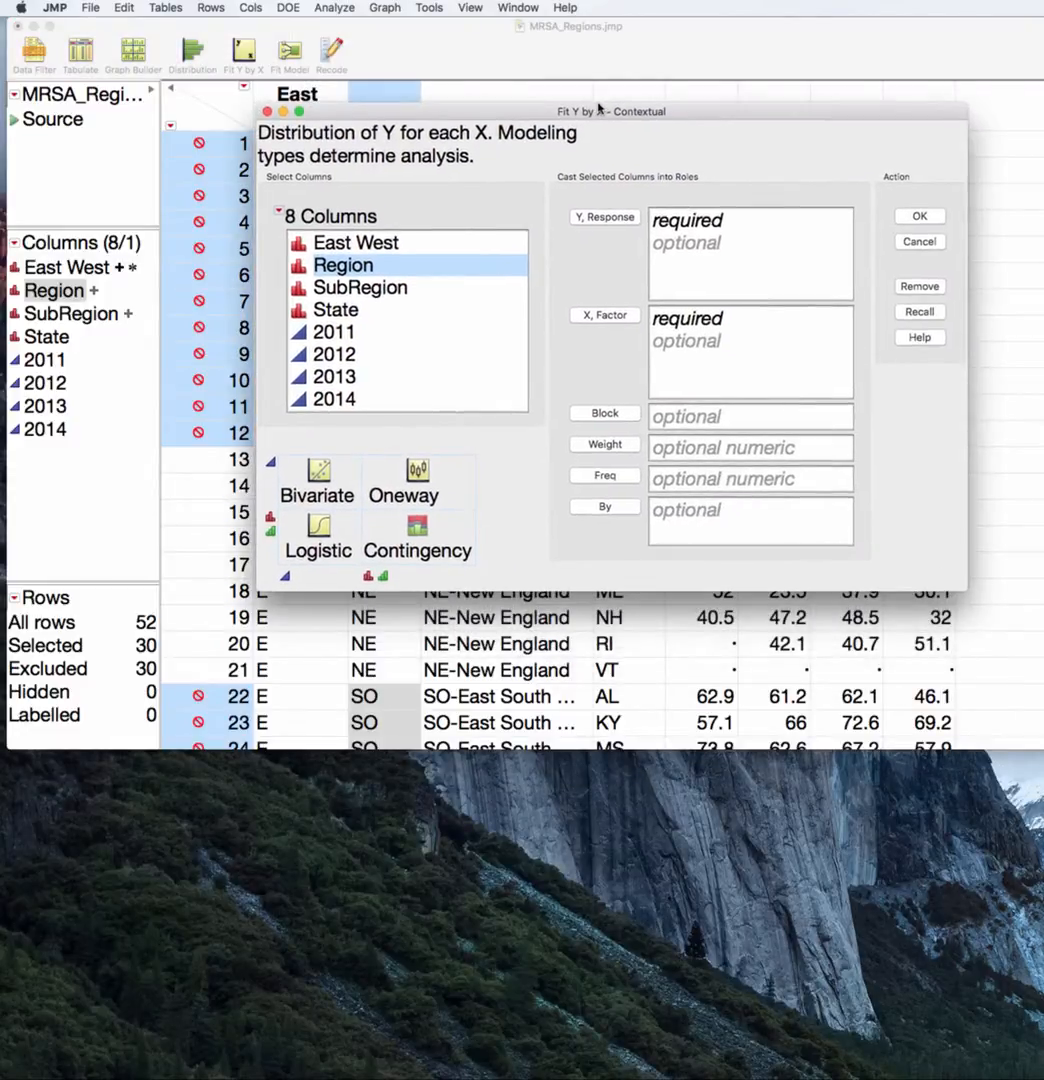
left_click(604, 315)
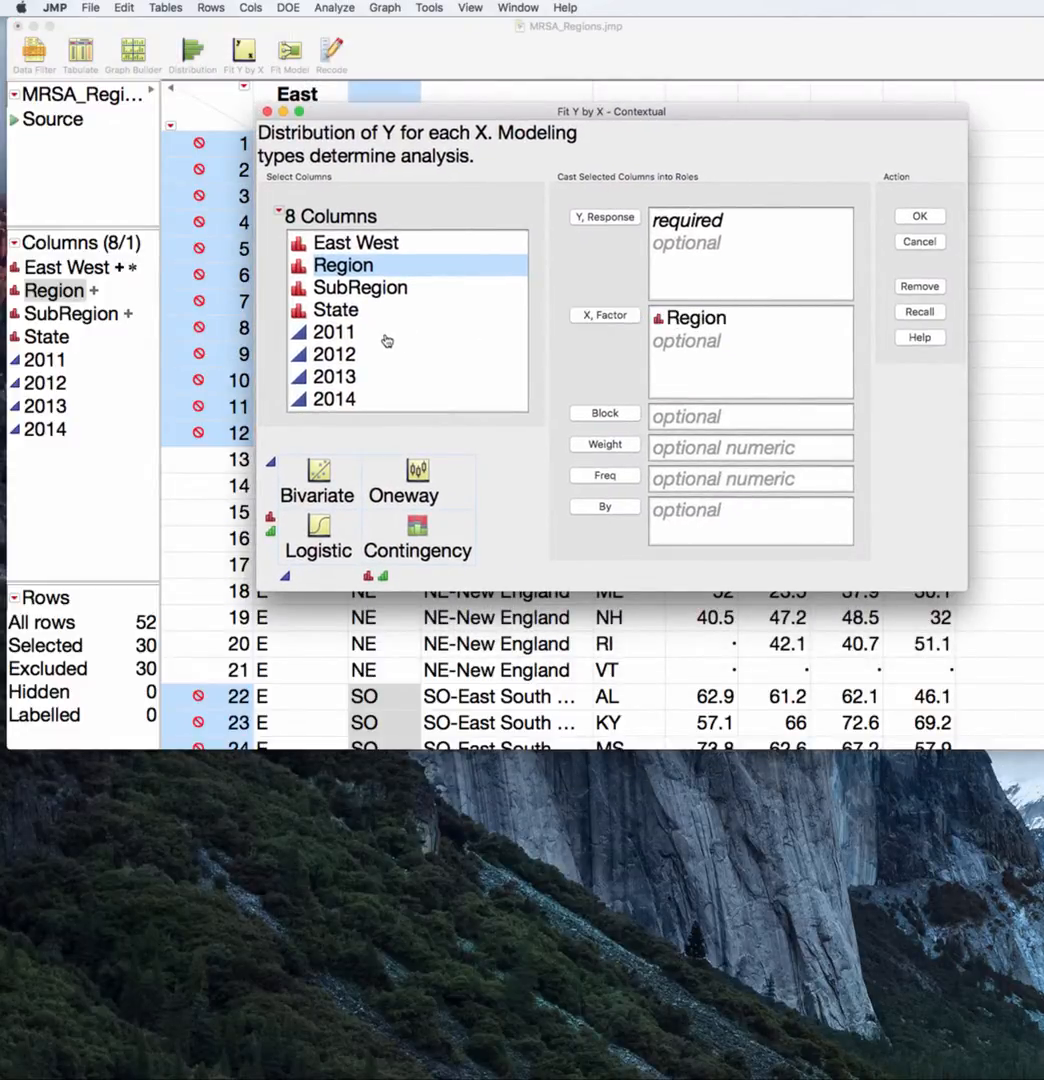
left_click(334, 331)
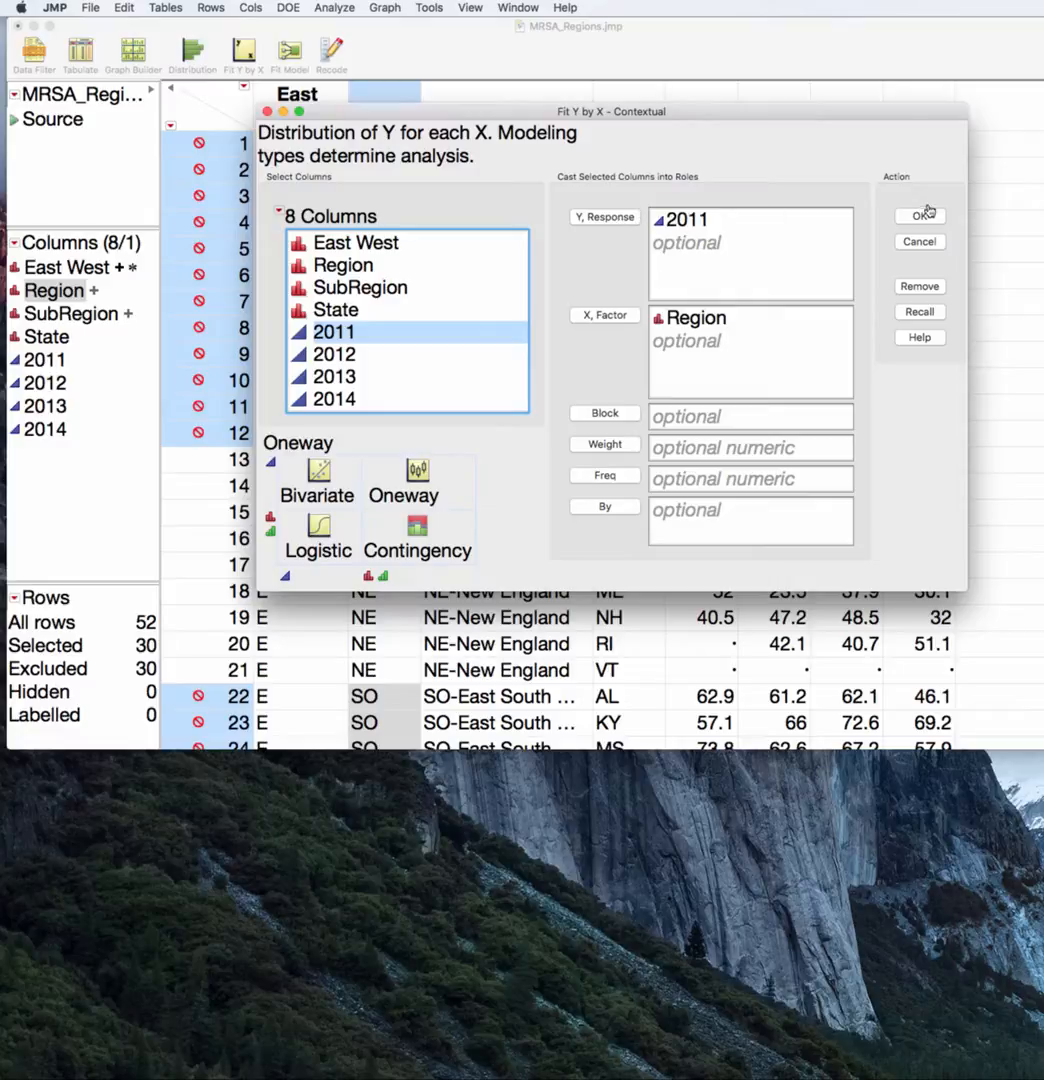
left_click(918, 214)
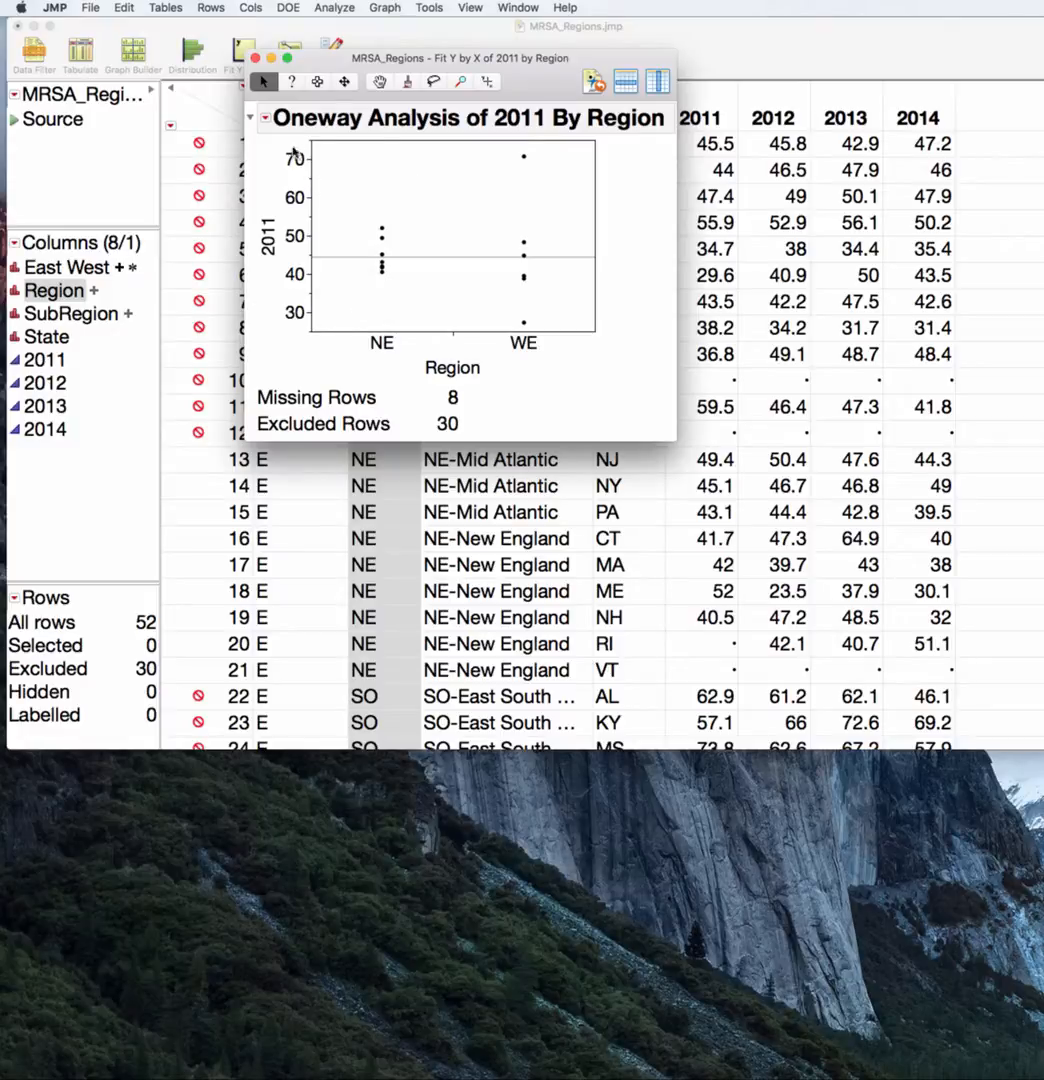
- Add a Normal Quantile Plot of actual 2011 values by quantile for NE and WE
left_click(264, 118)
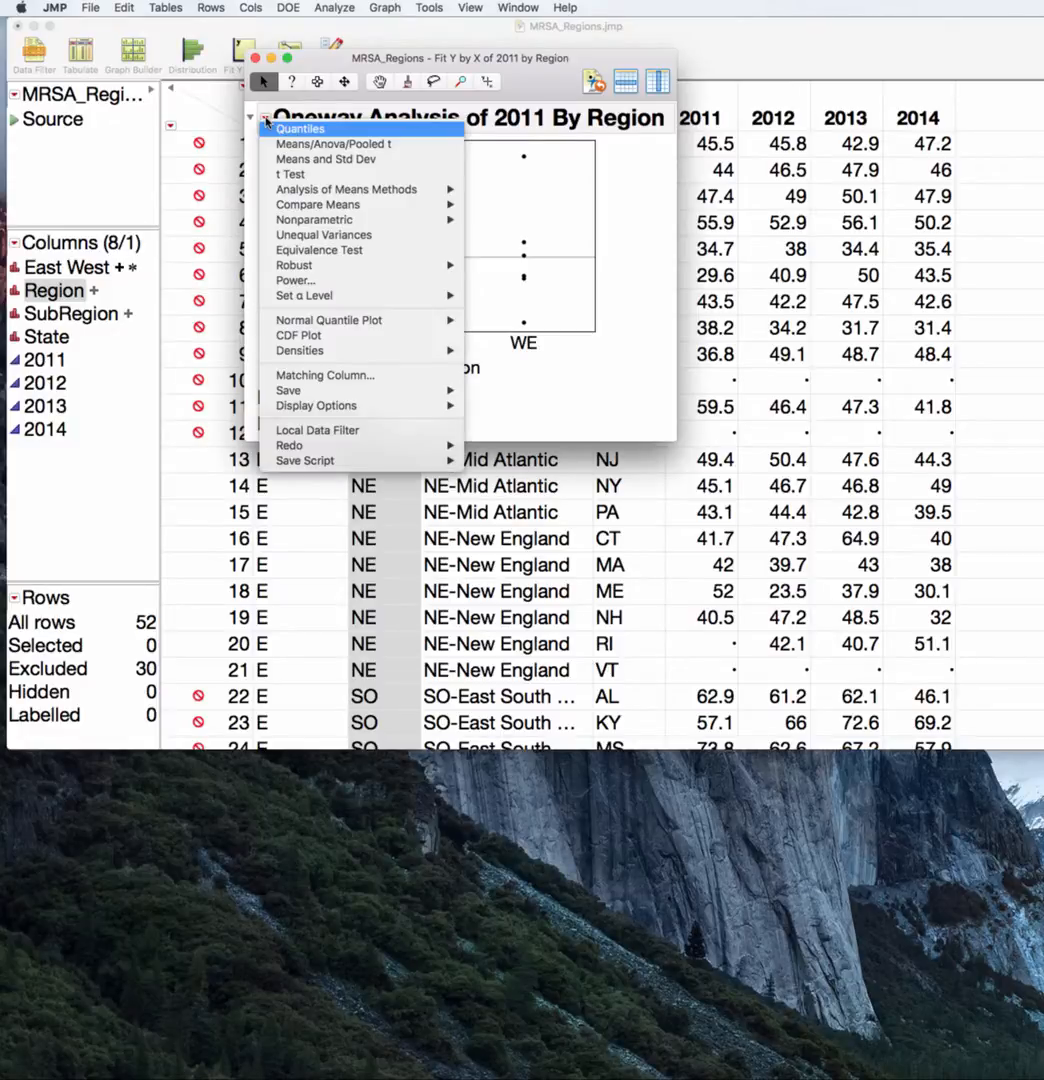
mouse_move(345, 189)
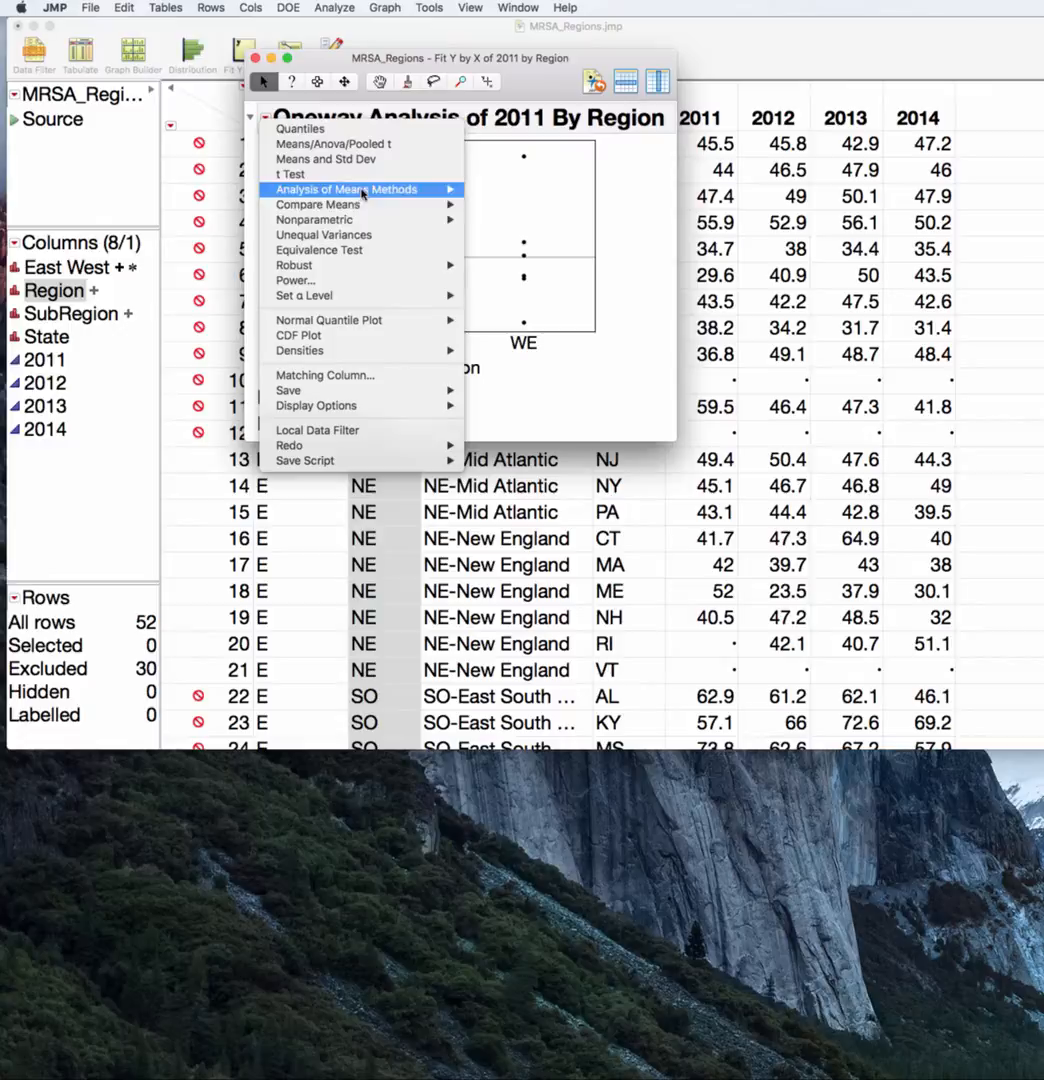
mouse_move(328, 320)
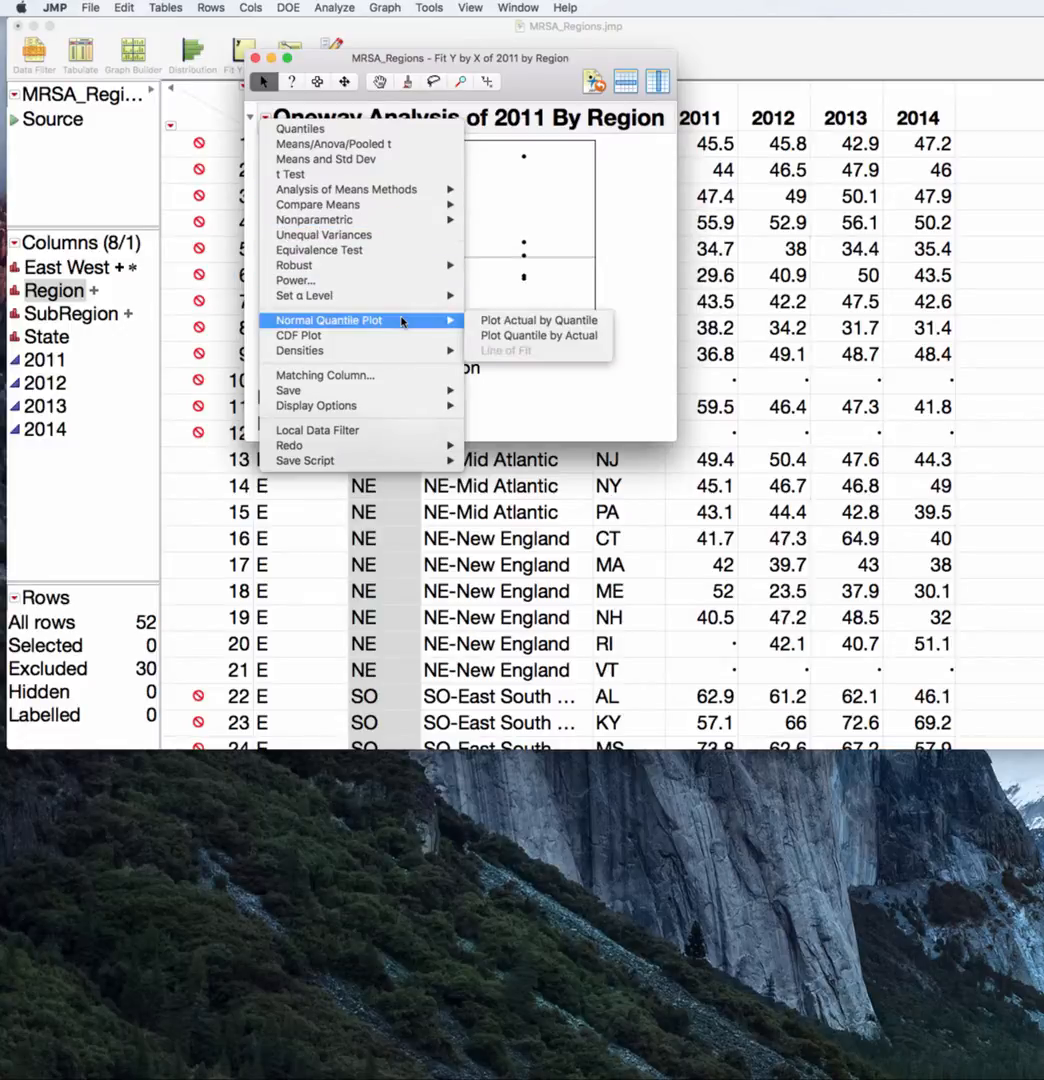
mouse_move(540, 320)
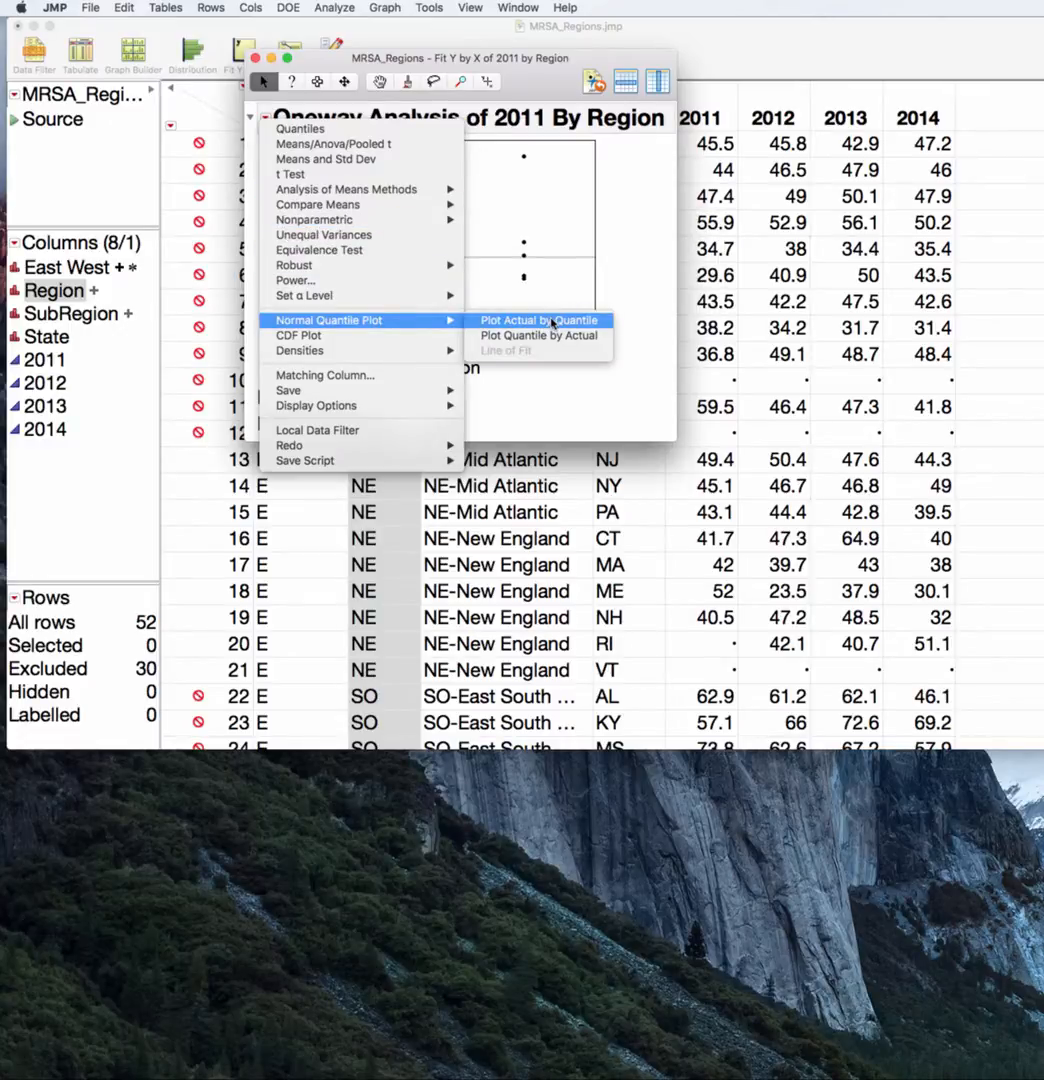
left_click(540, 320)
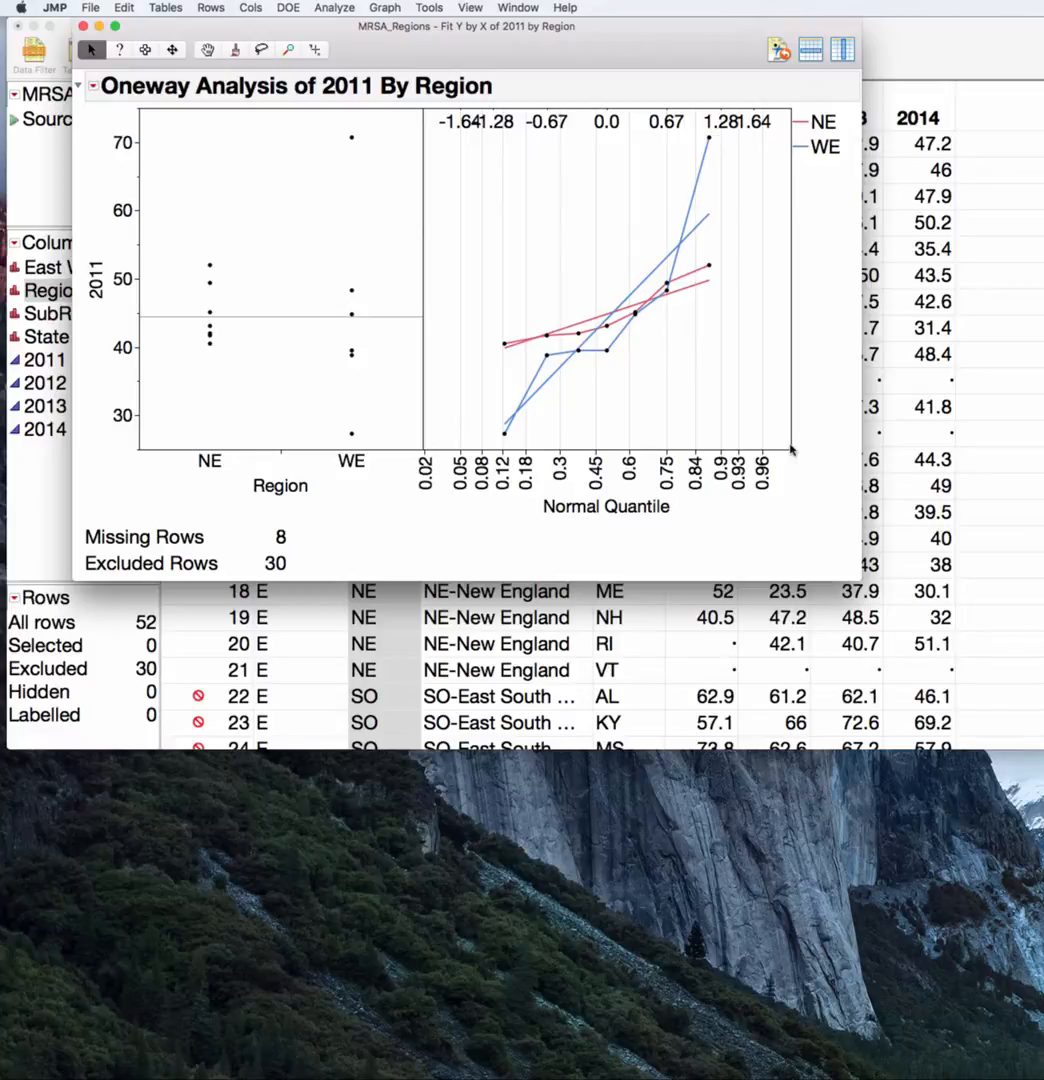
mouse_move(799, 307)
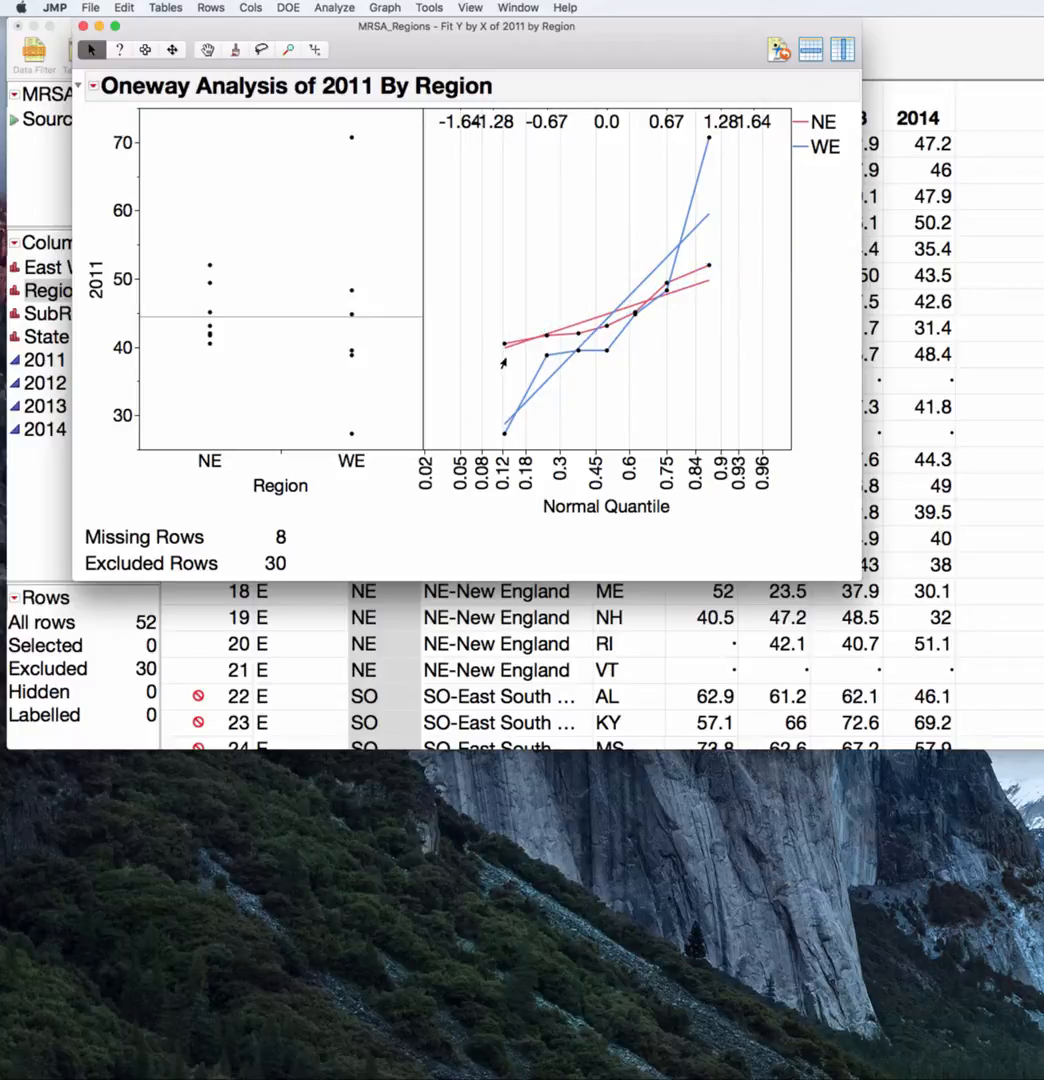
mouse_move(700, 218)
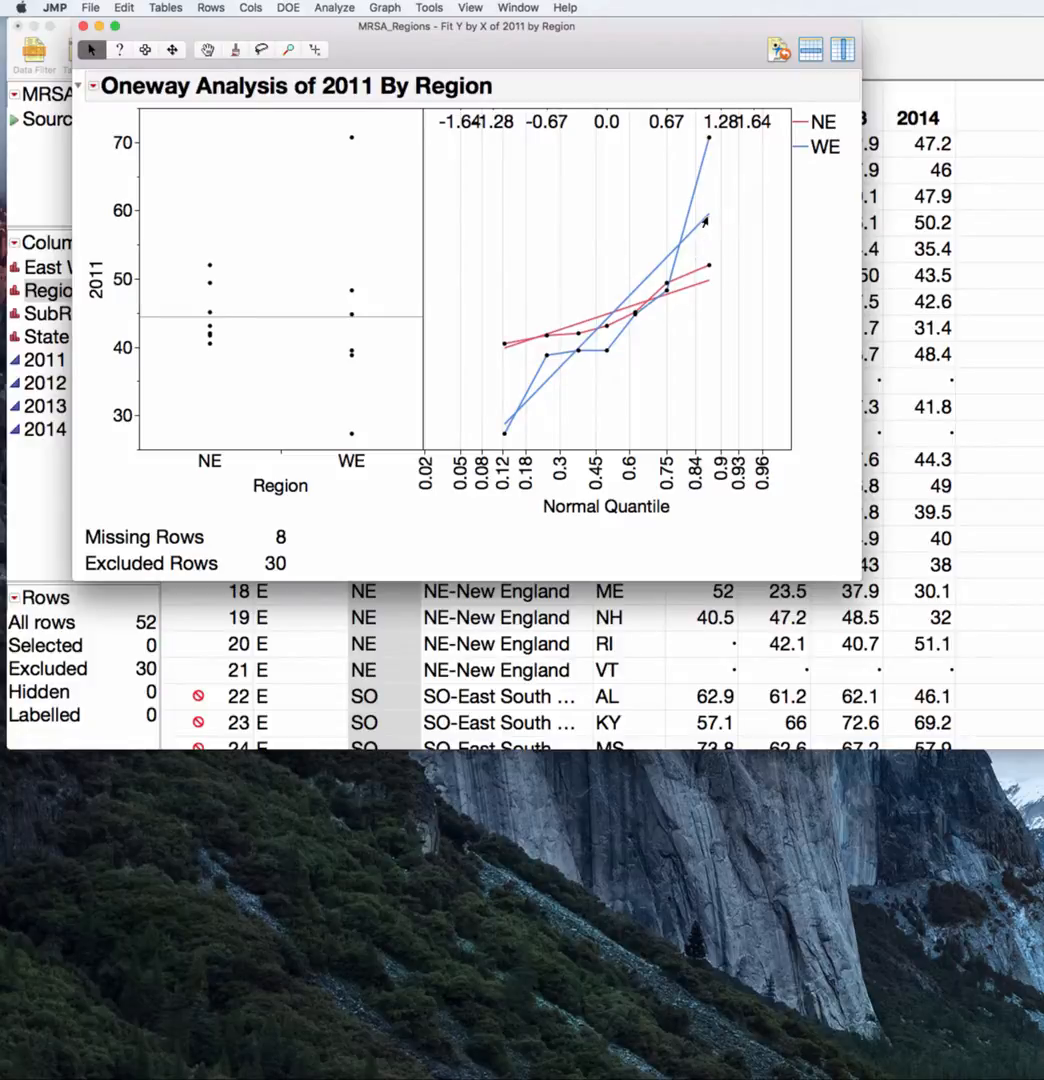
mouse_move(605, 315)
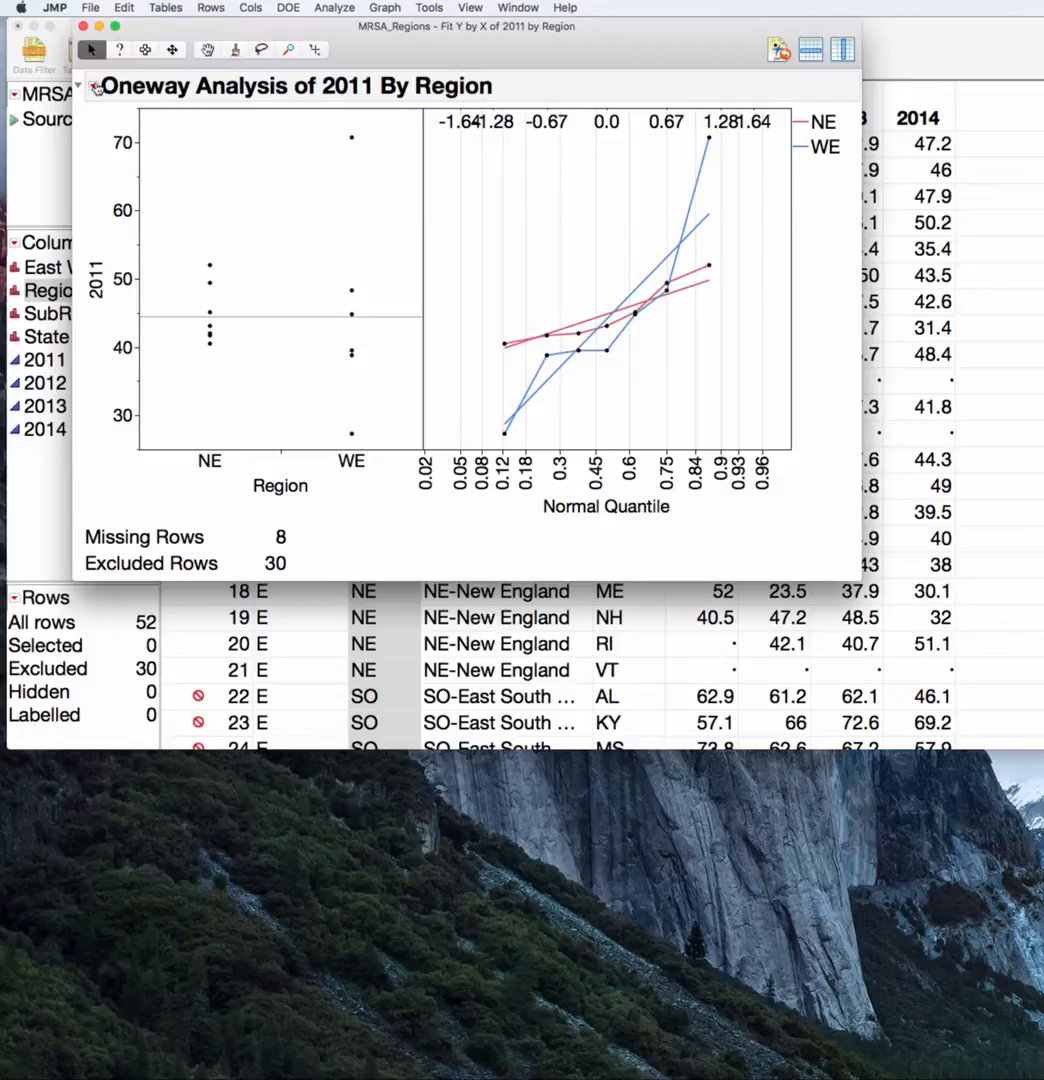
- Turn on Means and Std Dev, showing NE mean 44.83 and WE mean 44.13
left_click(96, 87)
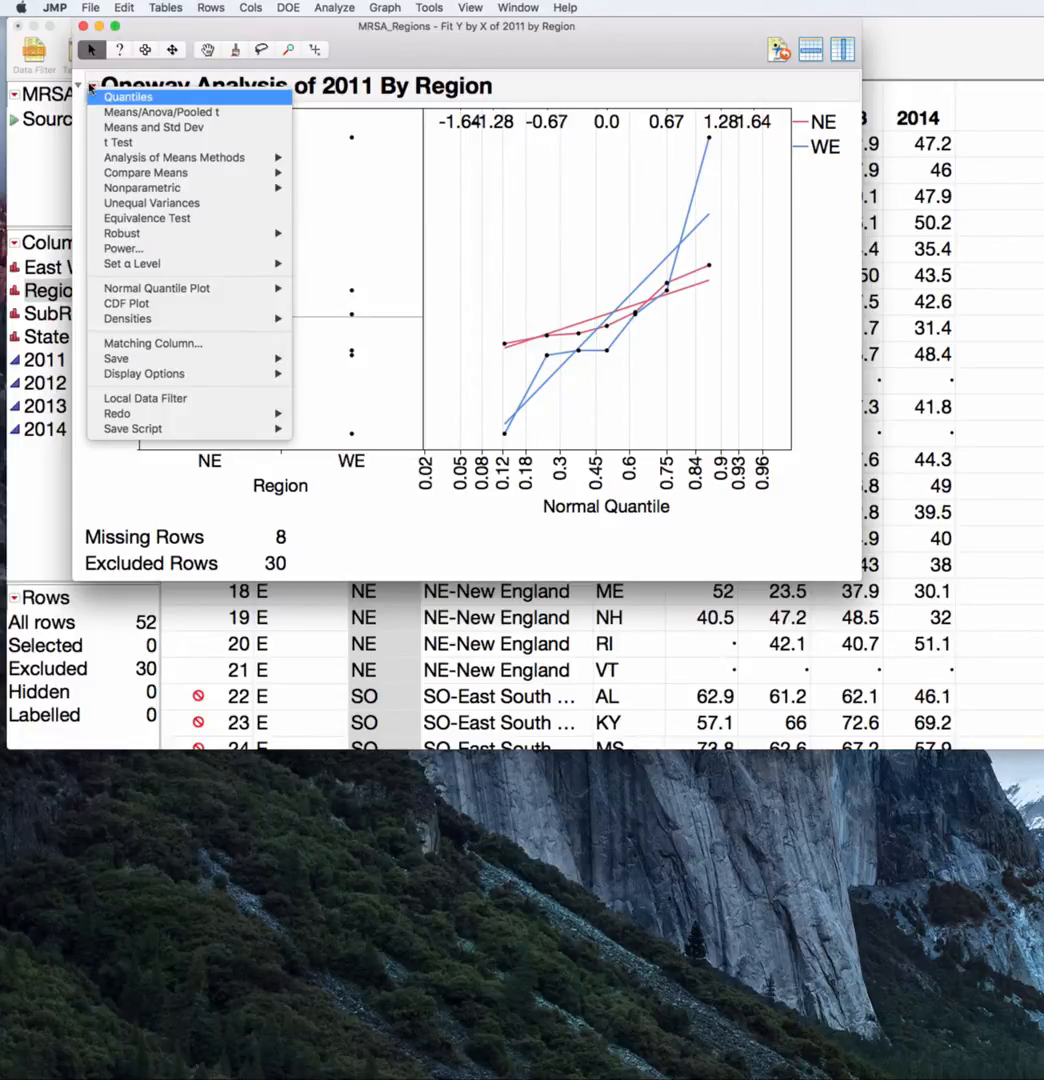
mouse_move(128, 96)
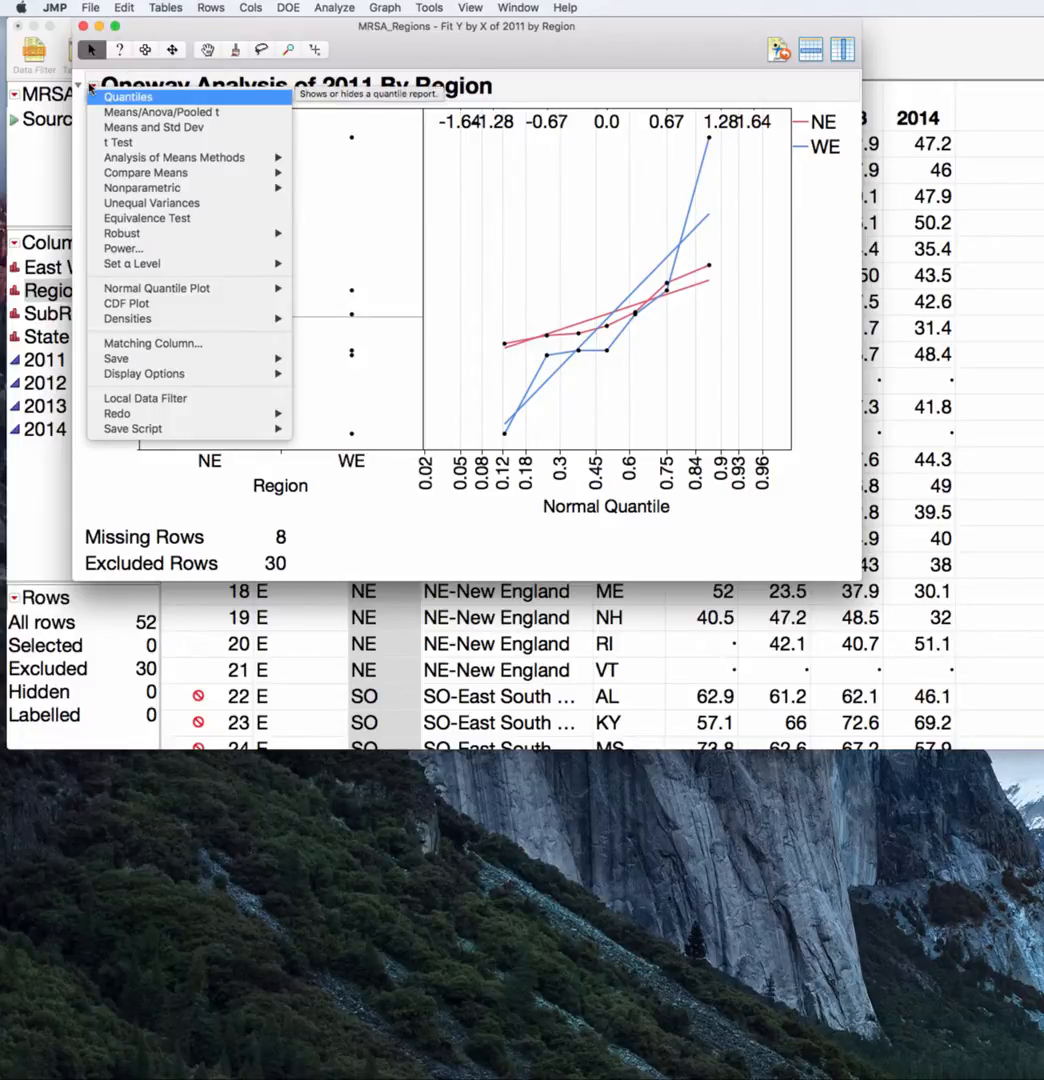
mouse_move(153, 127)
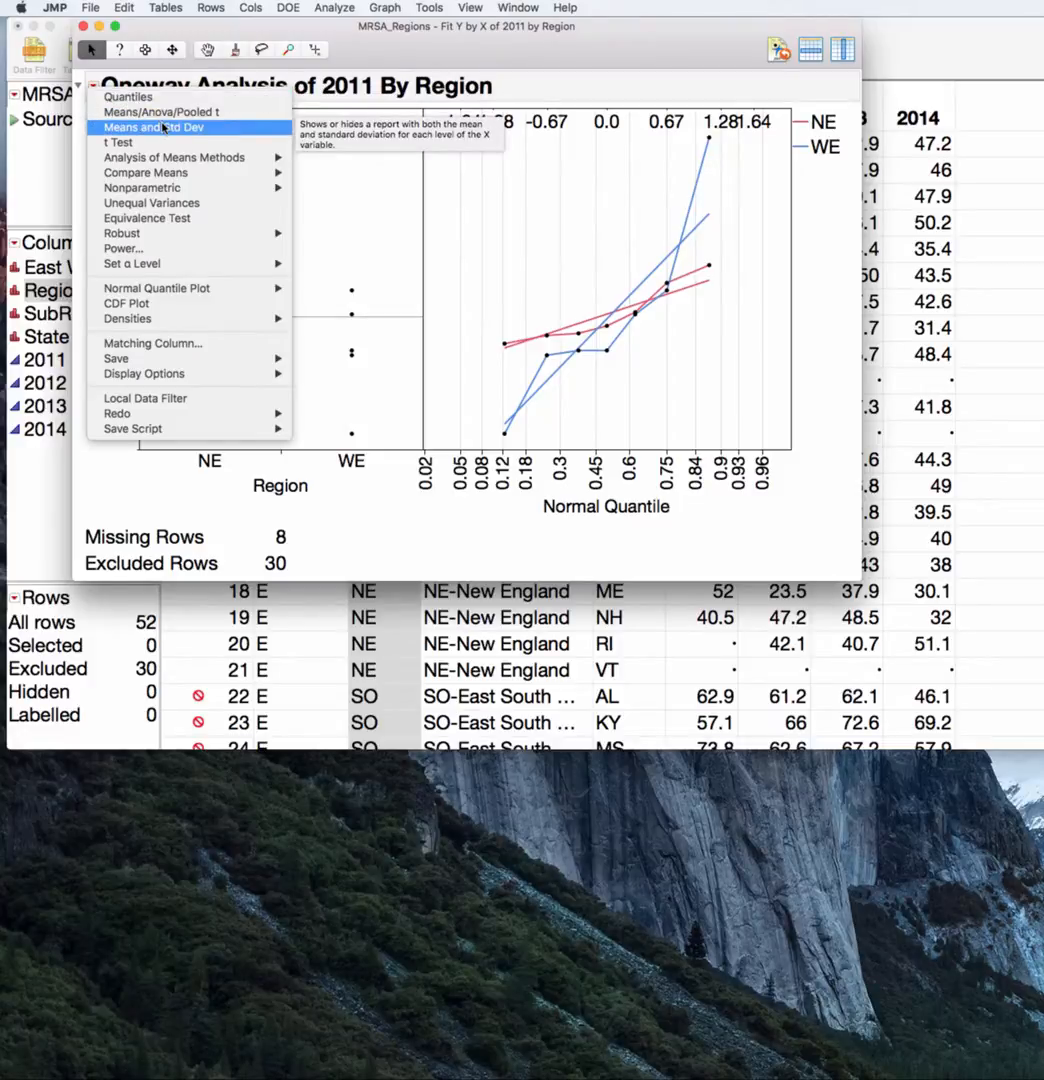
left_click(153, 127)
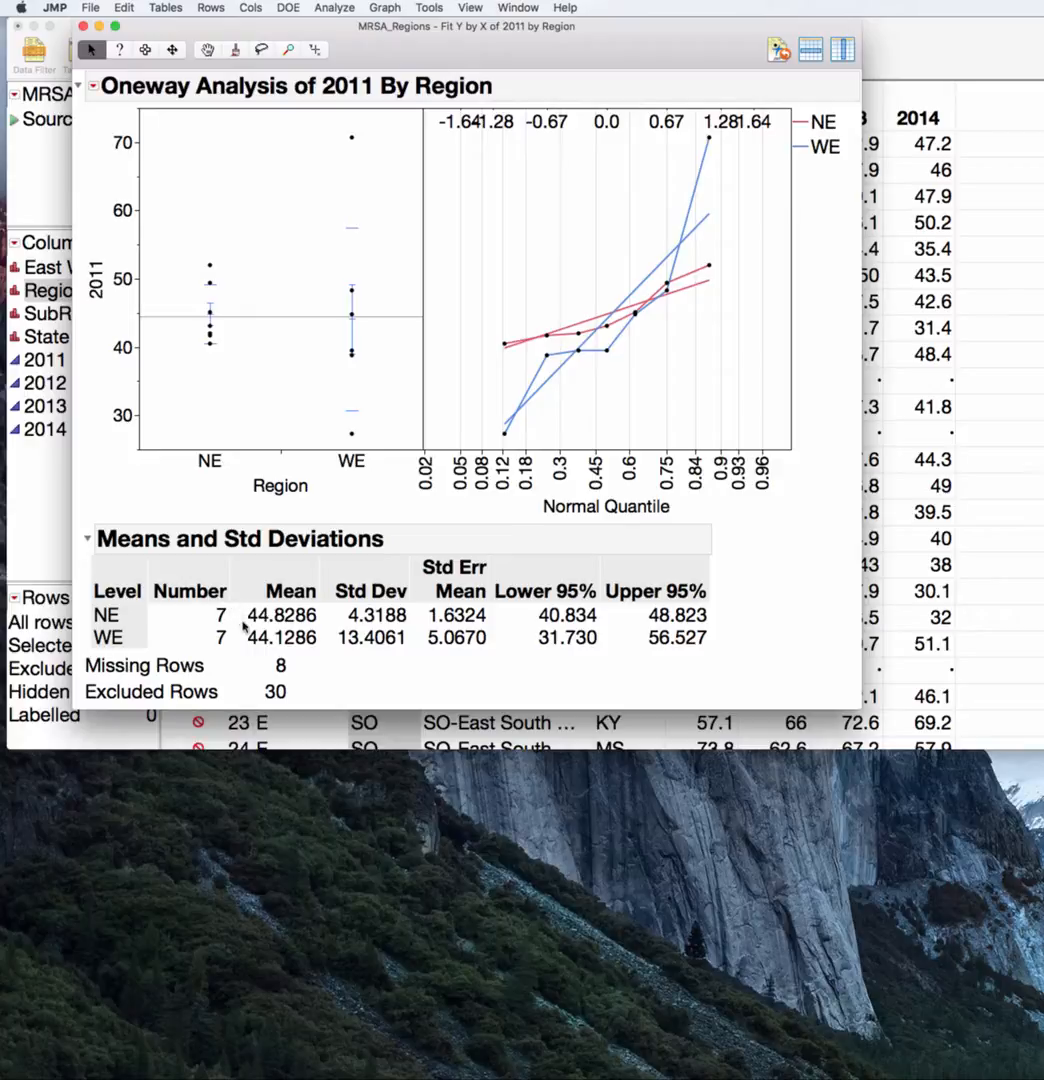
mouse_move(323, 677)
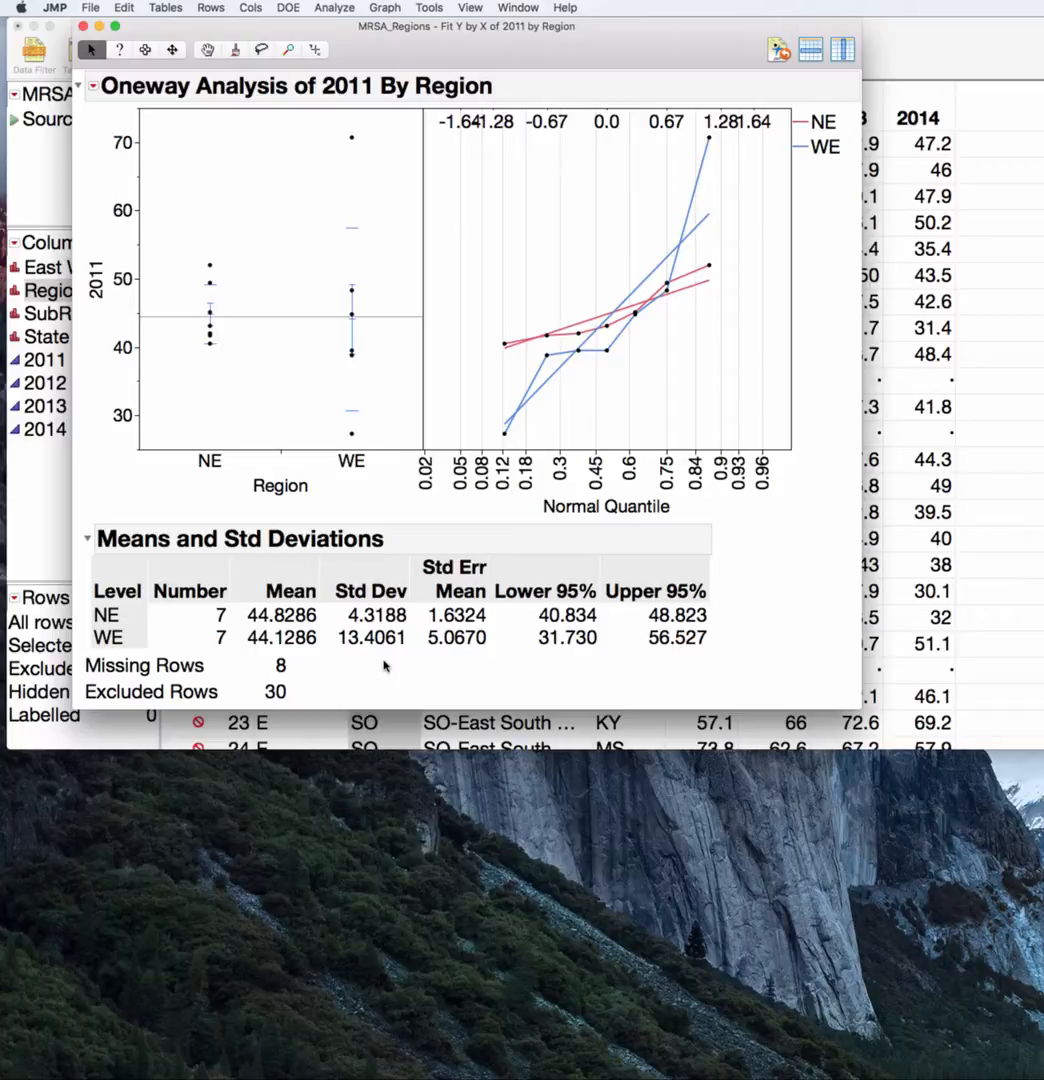
mouse_move(297, 16)
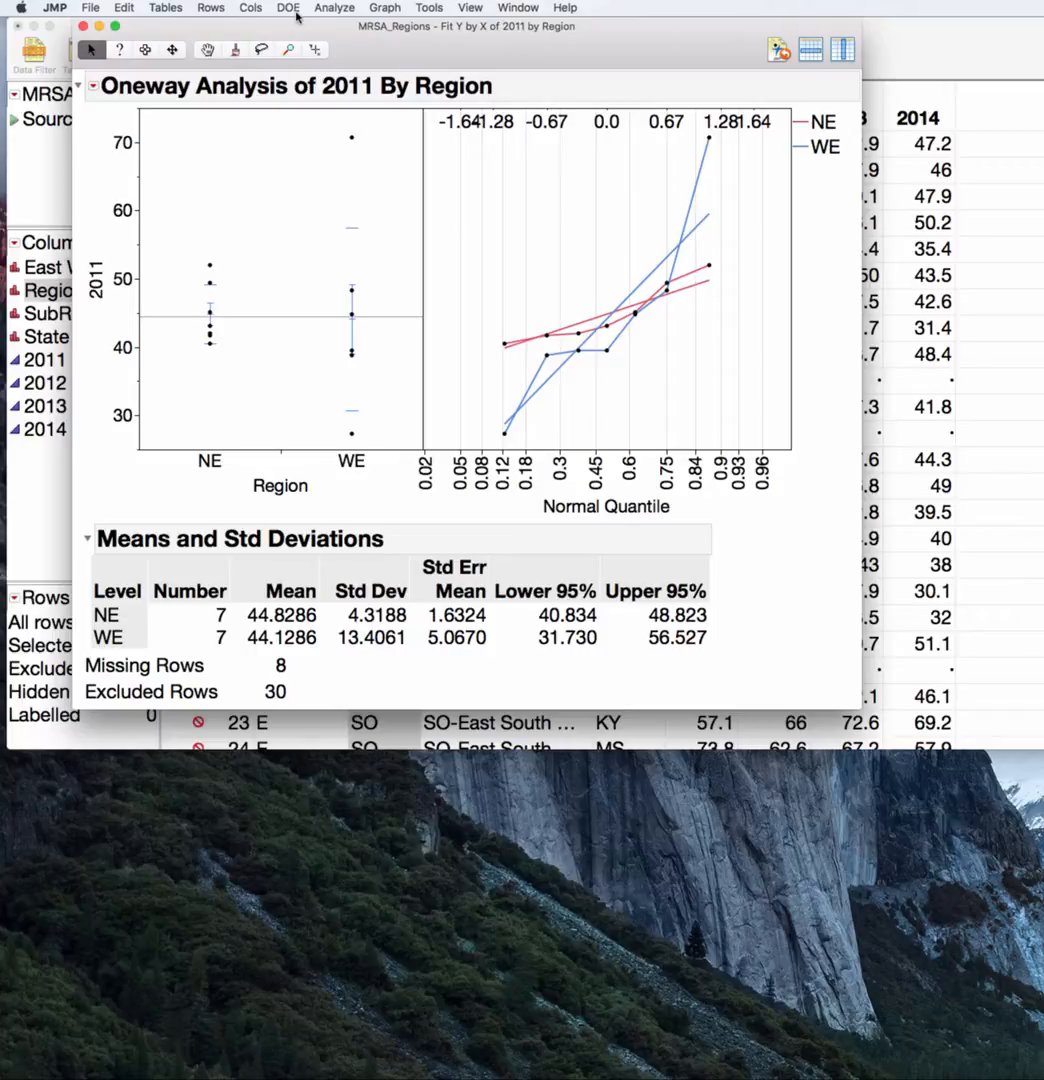
- Add Unequal Variances tests (Levene p 0.149, Bartlett p 0.015, Welch p 0.899)
left_click(97, 86)
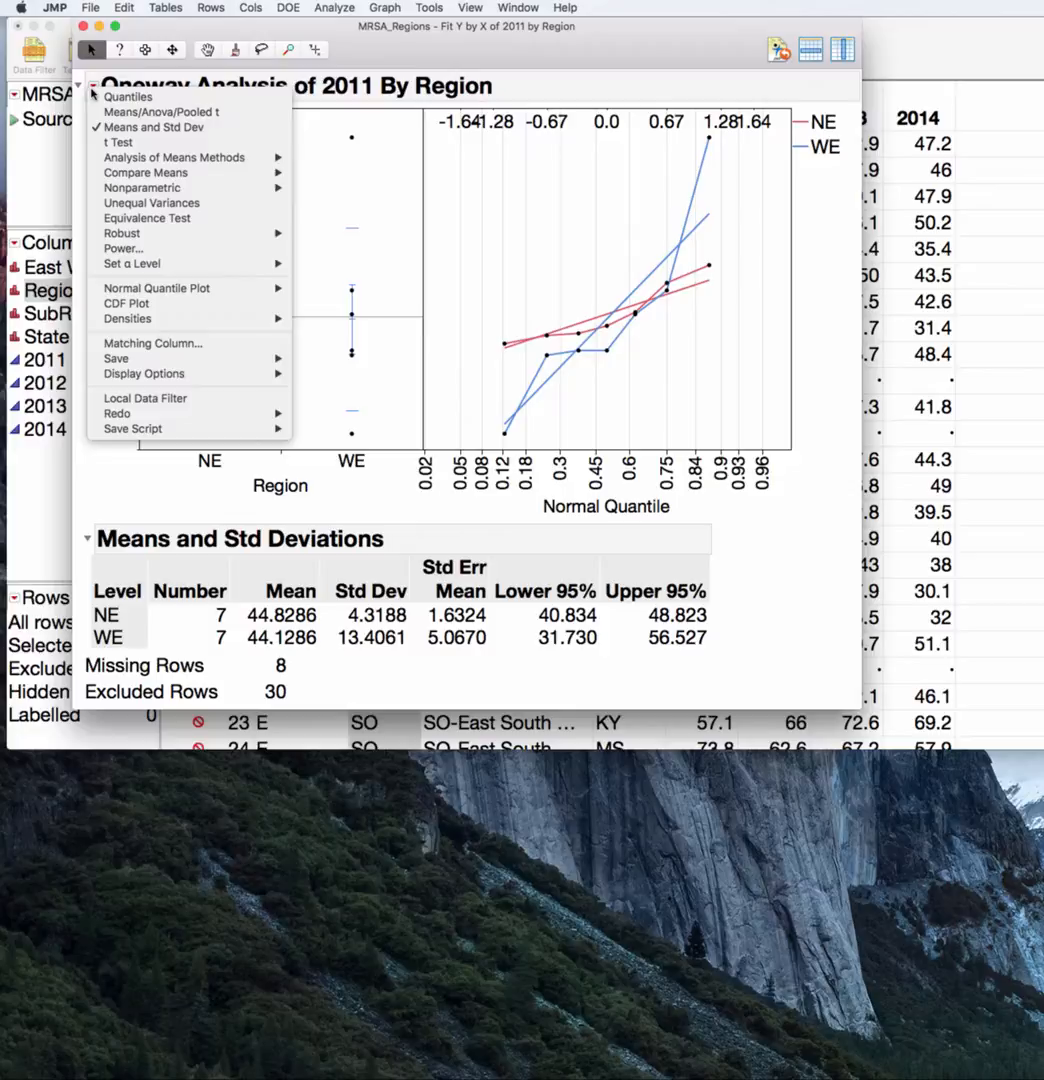
mouse_move(150, 203)
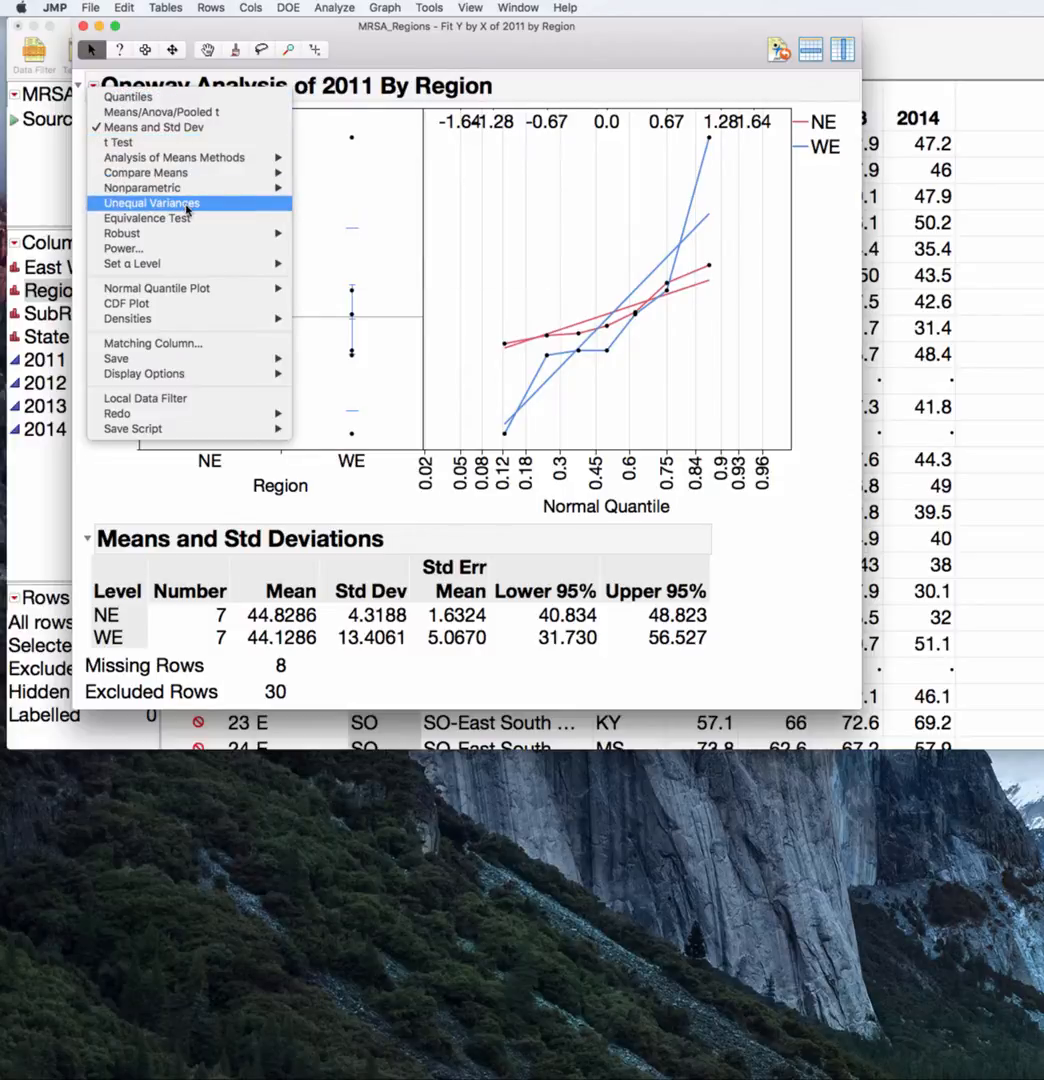
left_click(152, 203)
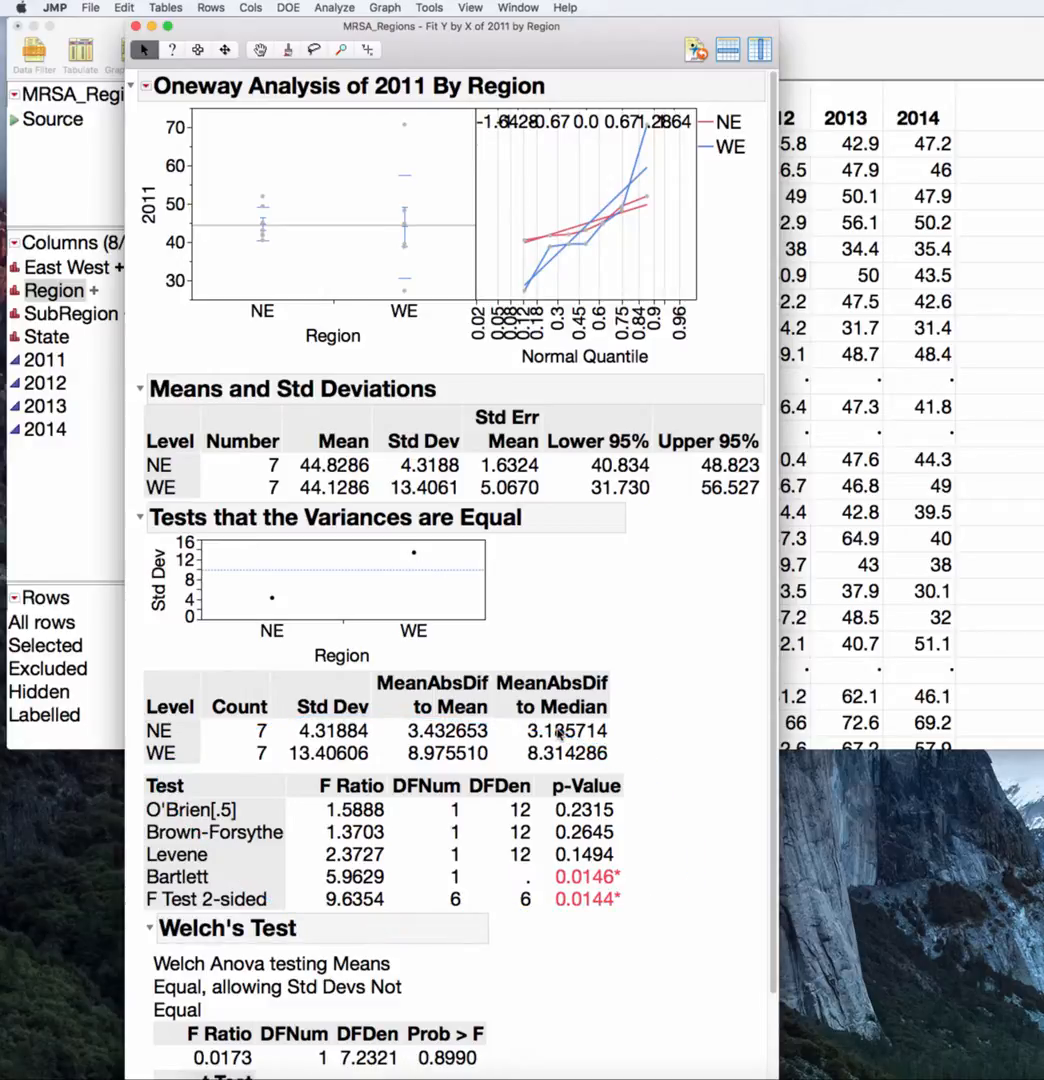
mouse_move(620, 878)
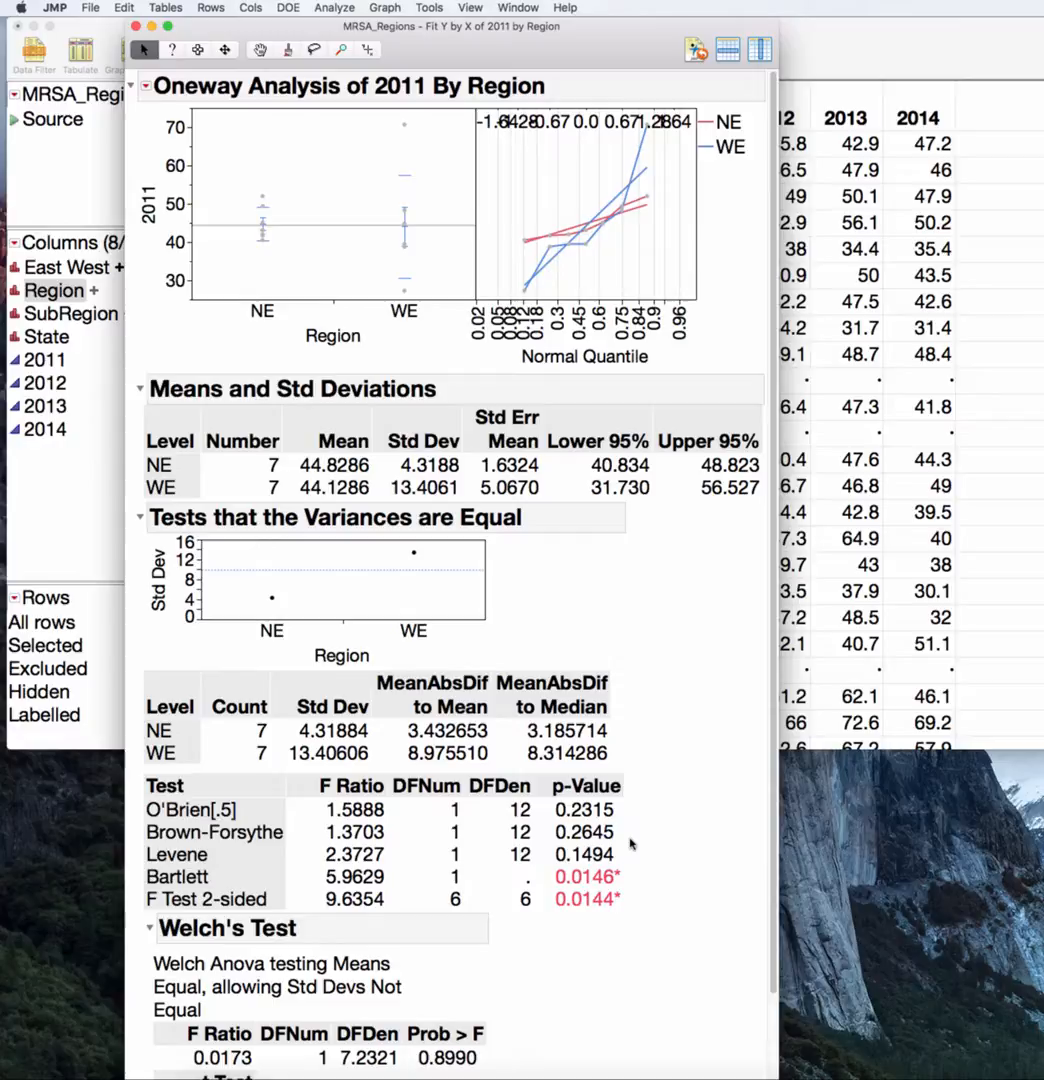
mouse_move(402, 130)
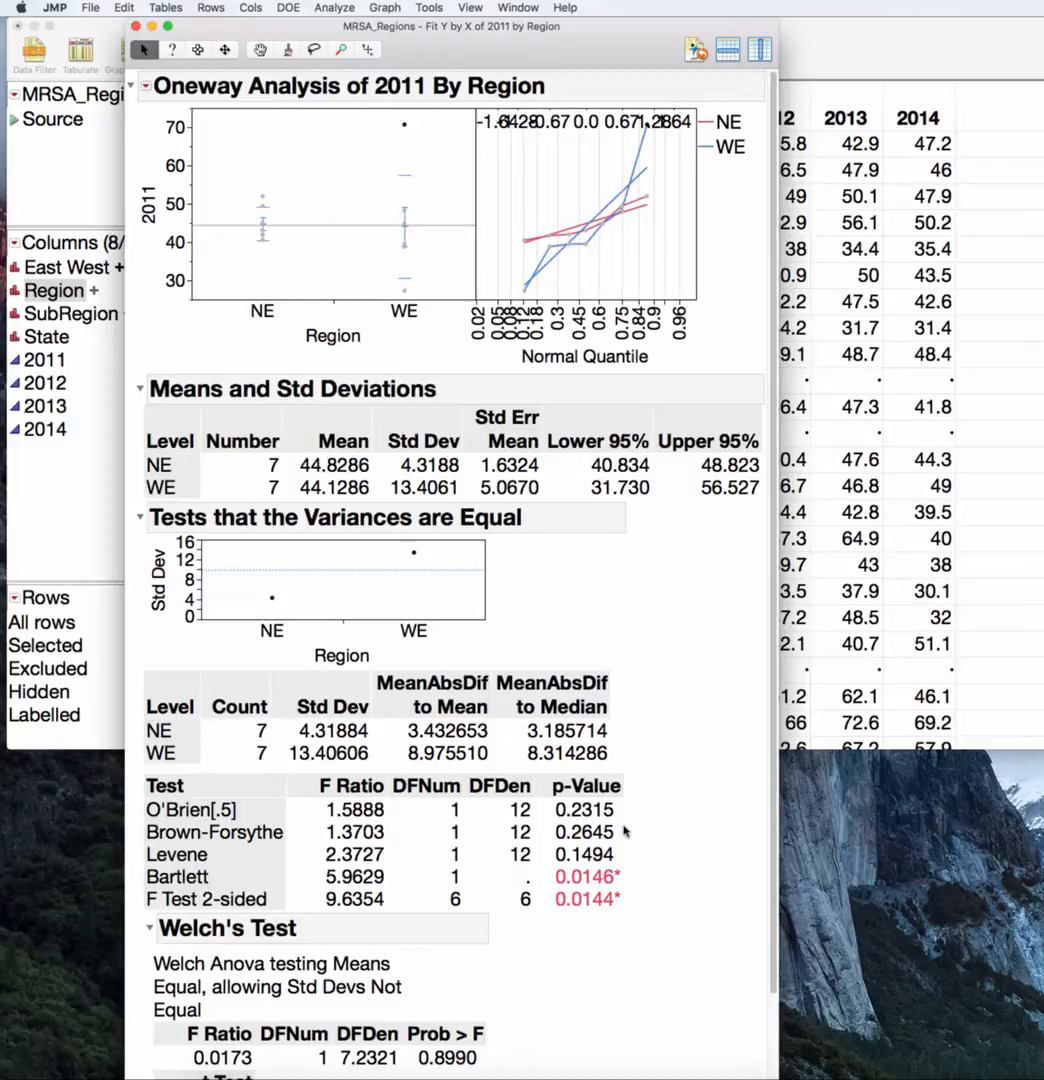
mouse_move(648, 825)
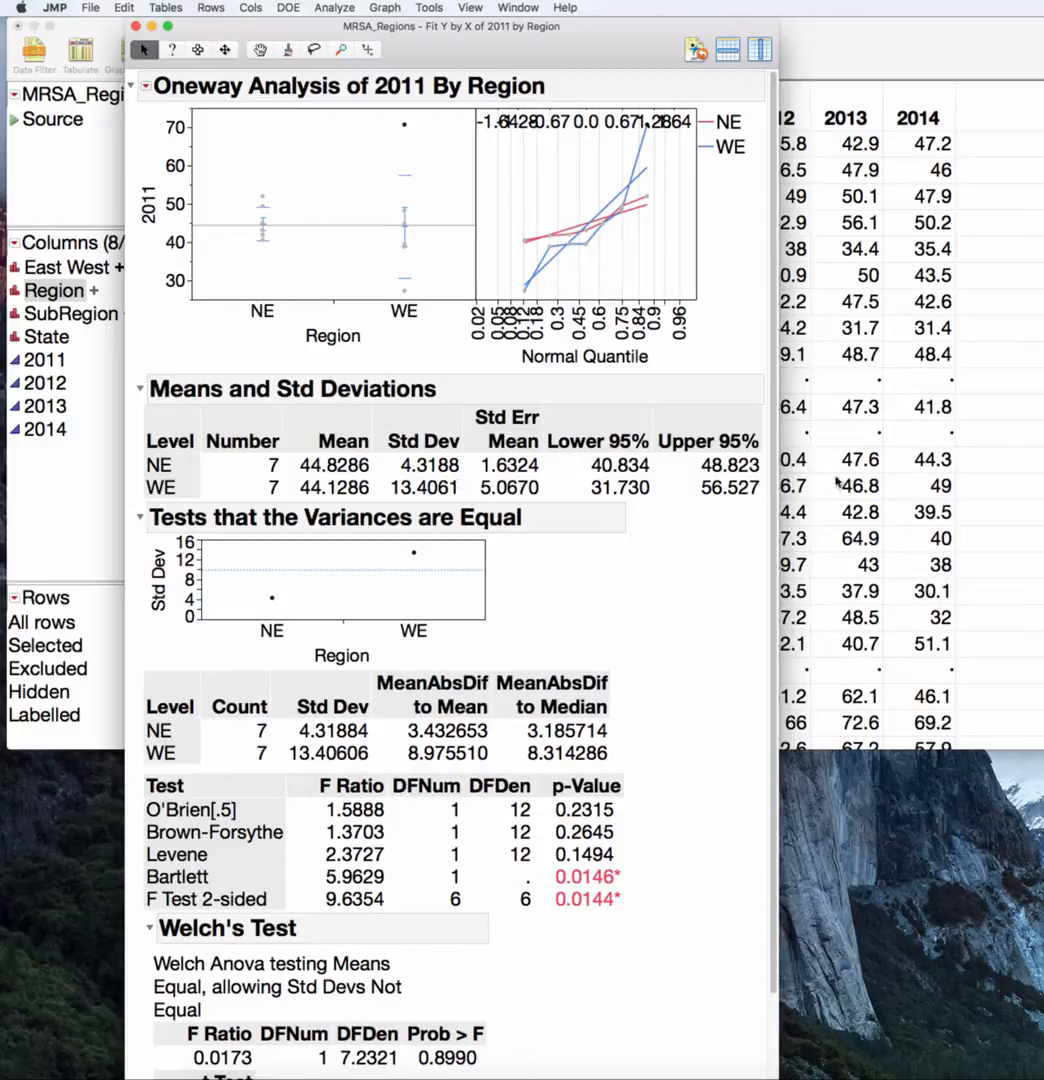
scroll("down", 3)
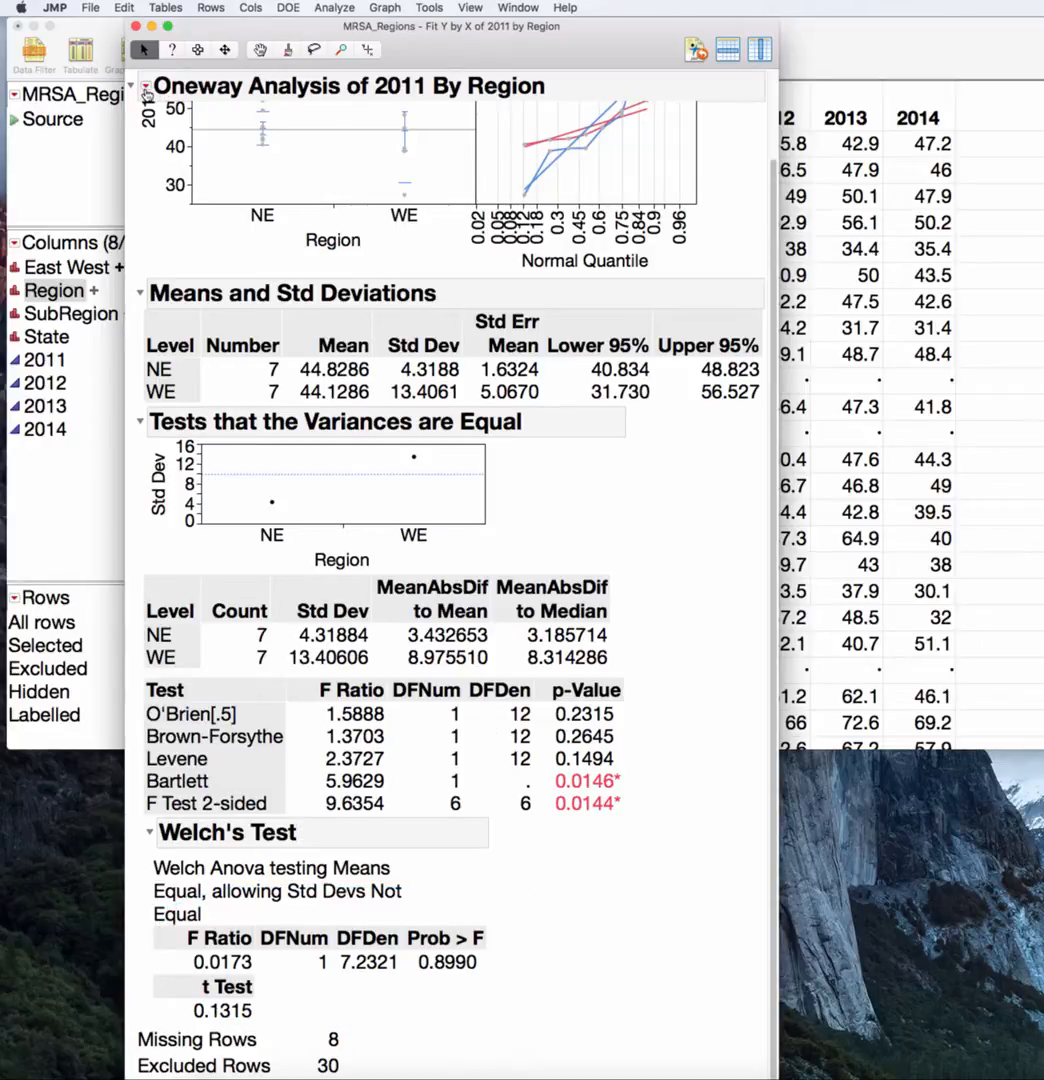
- Add an unequal-variance t Test: difference -0.70, t -0.131, p 0.899
left_click(150, 86)
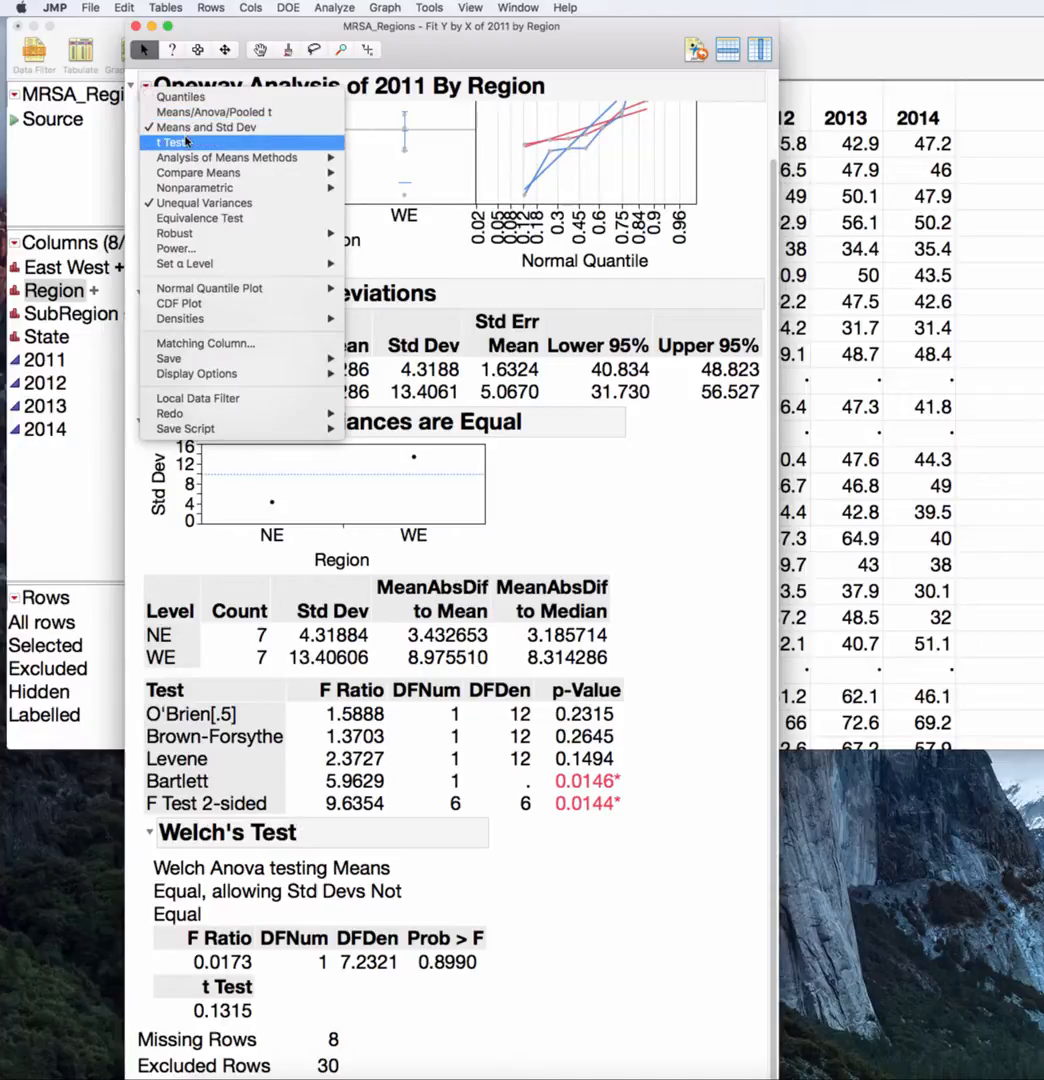
mouse_move(210, 147)
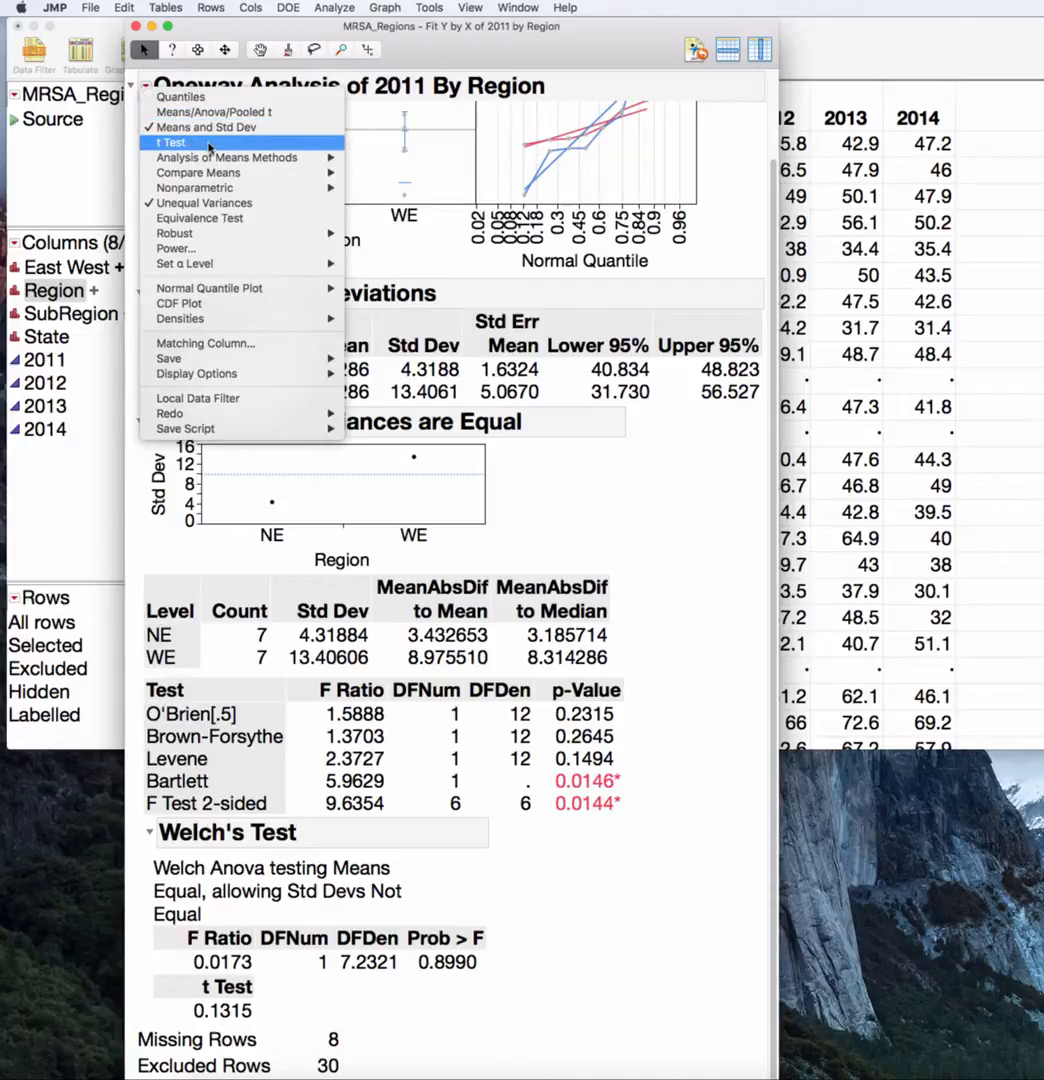
left_click(168, 142)
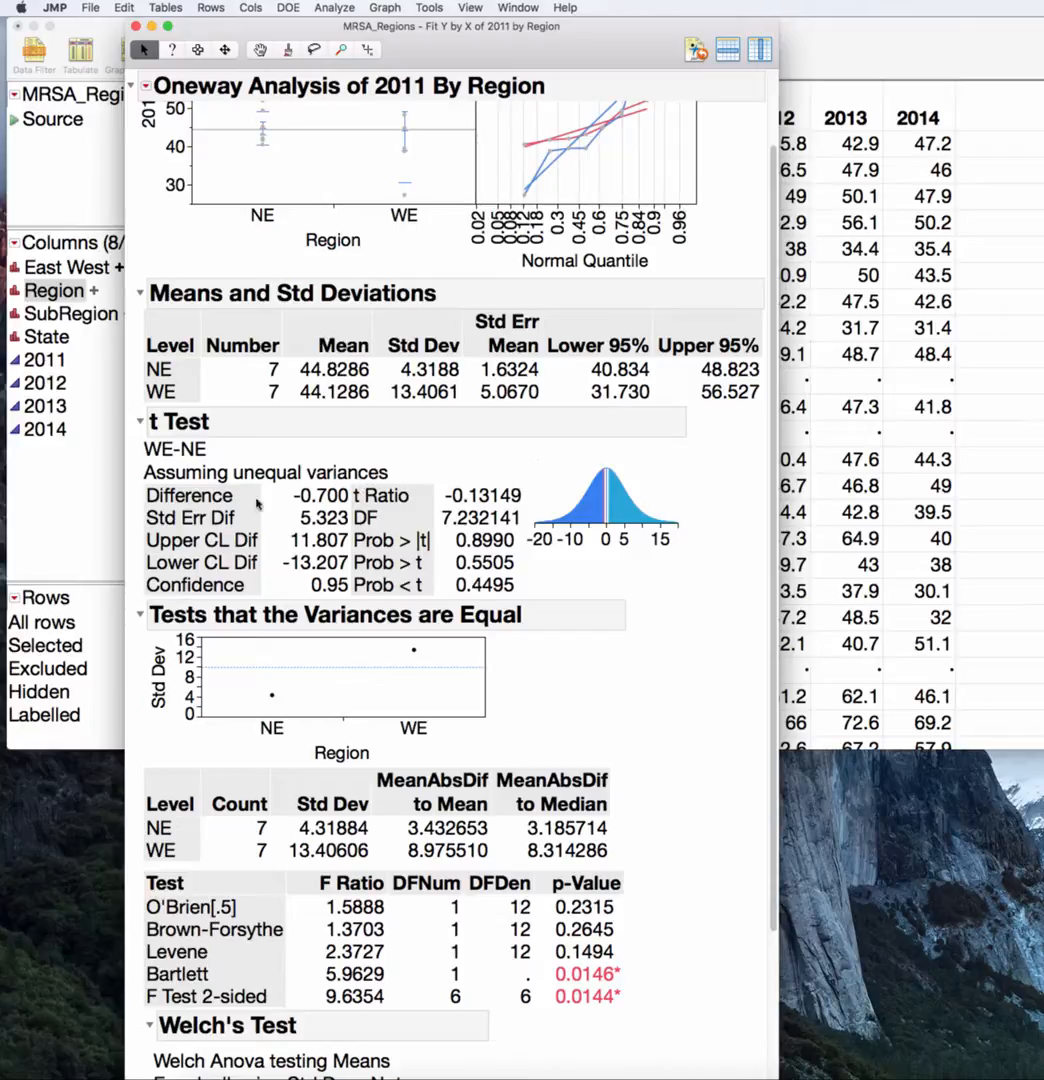
mouse_move(585, 550)
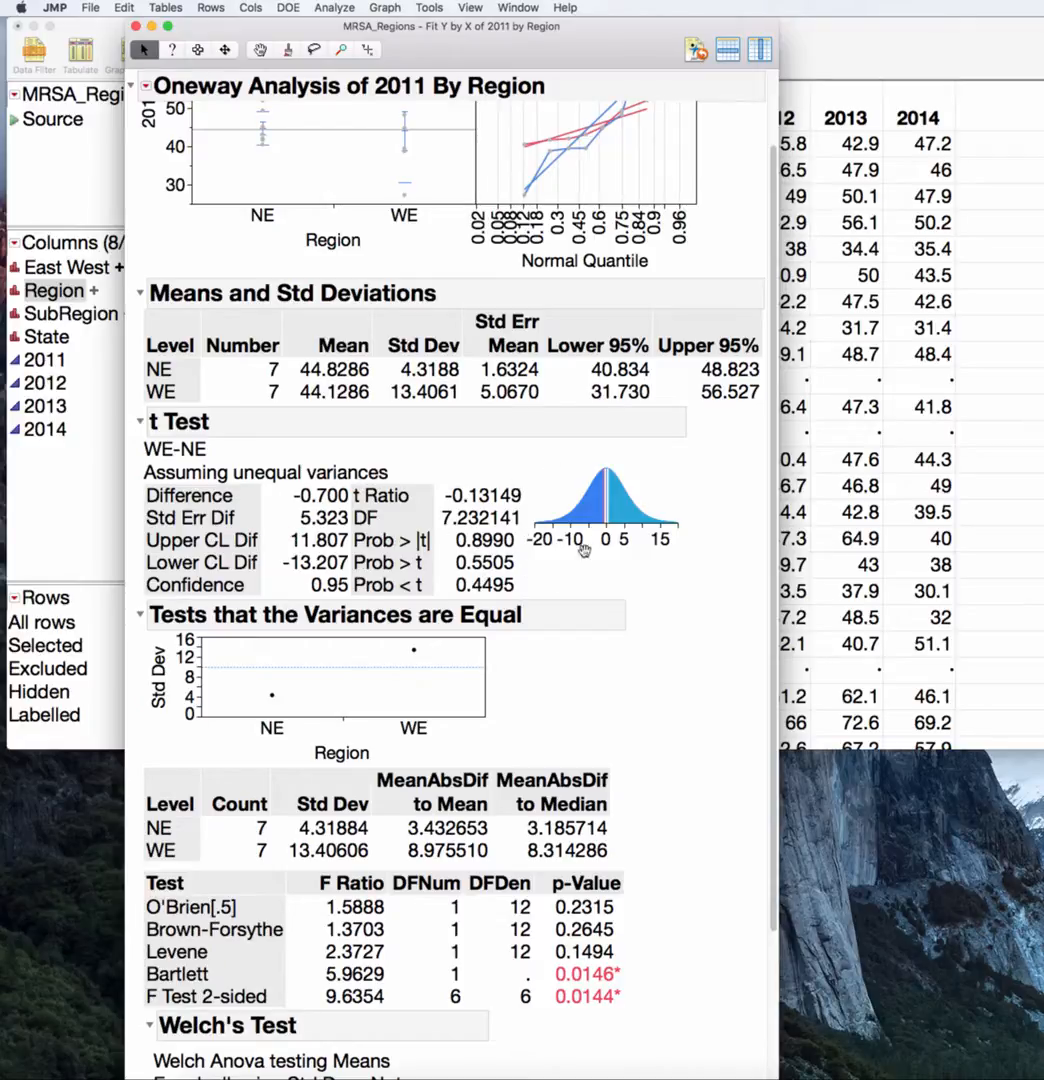
mouse_move(350, 495)
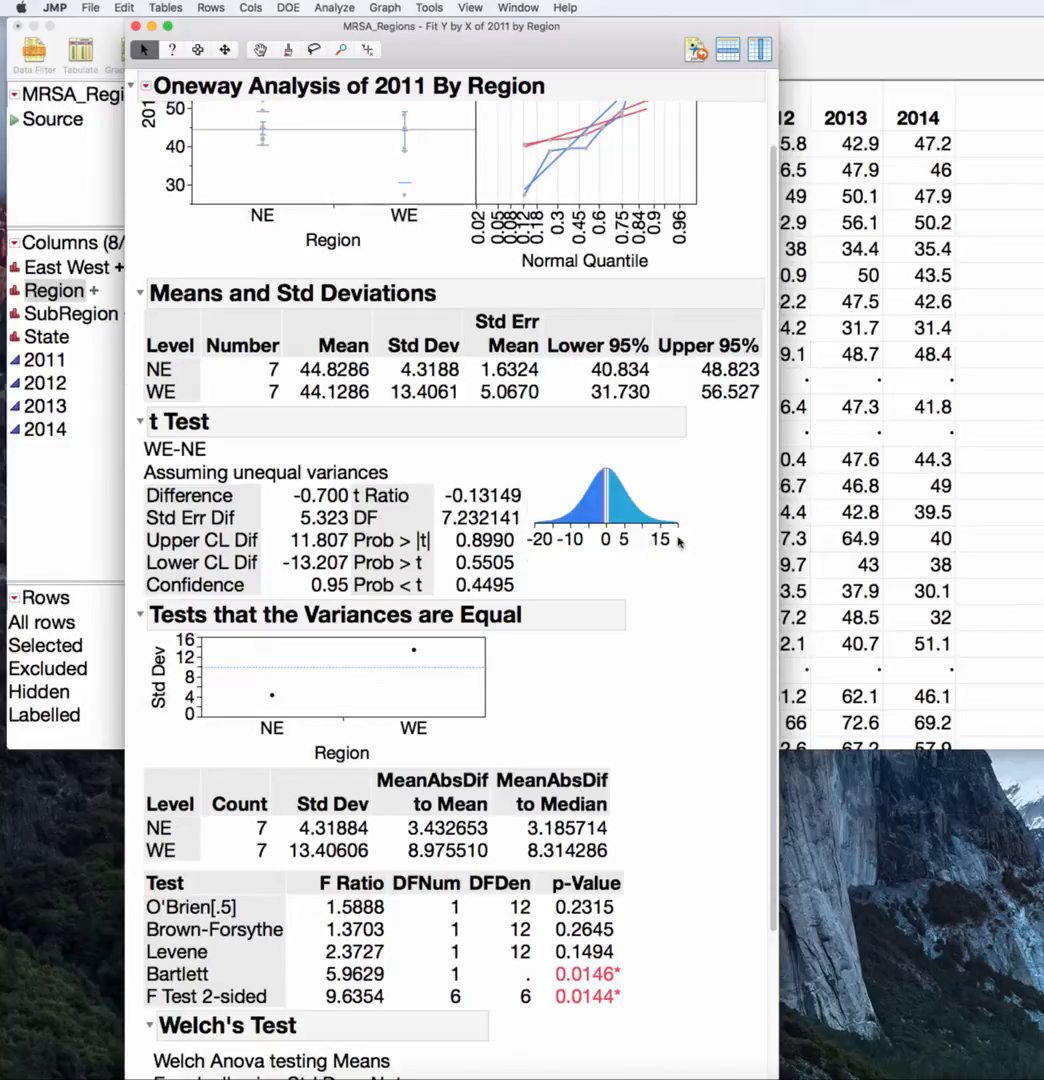
scroll("down", 3)
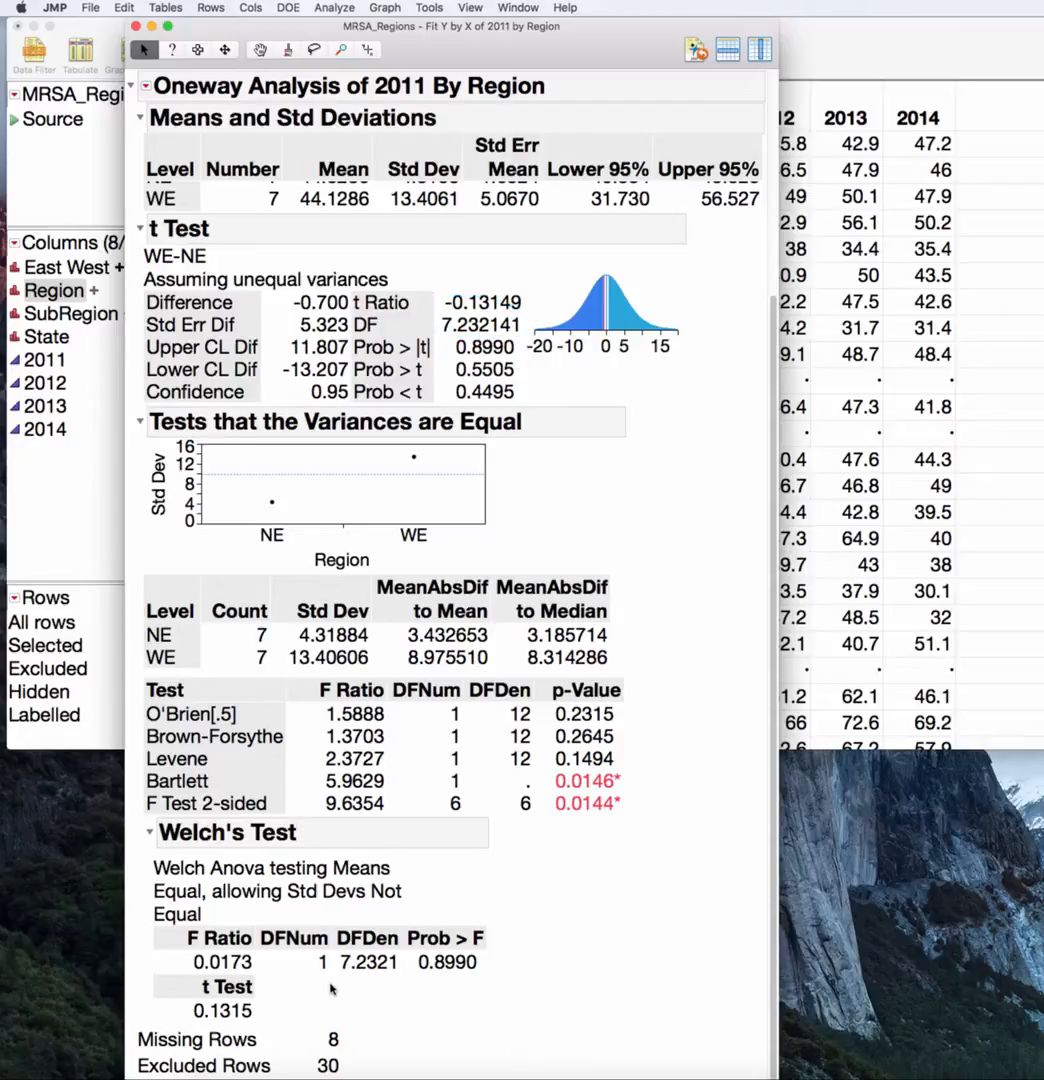
left_click(318, 962)
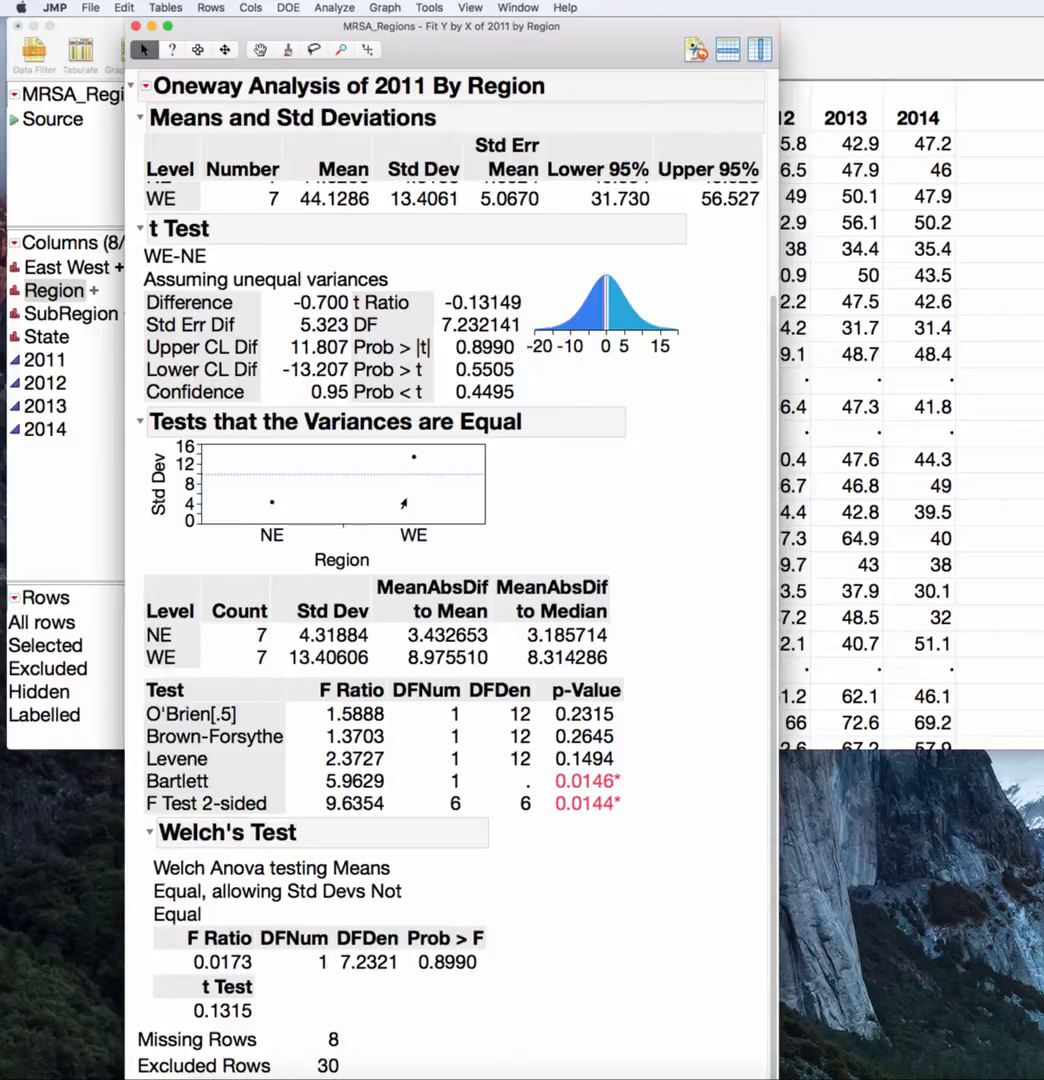
mouse_move(303, 1070)
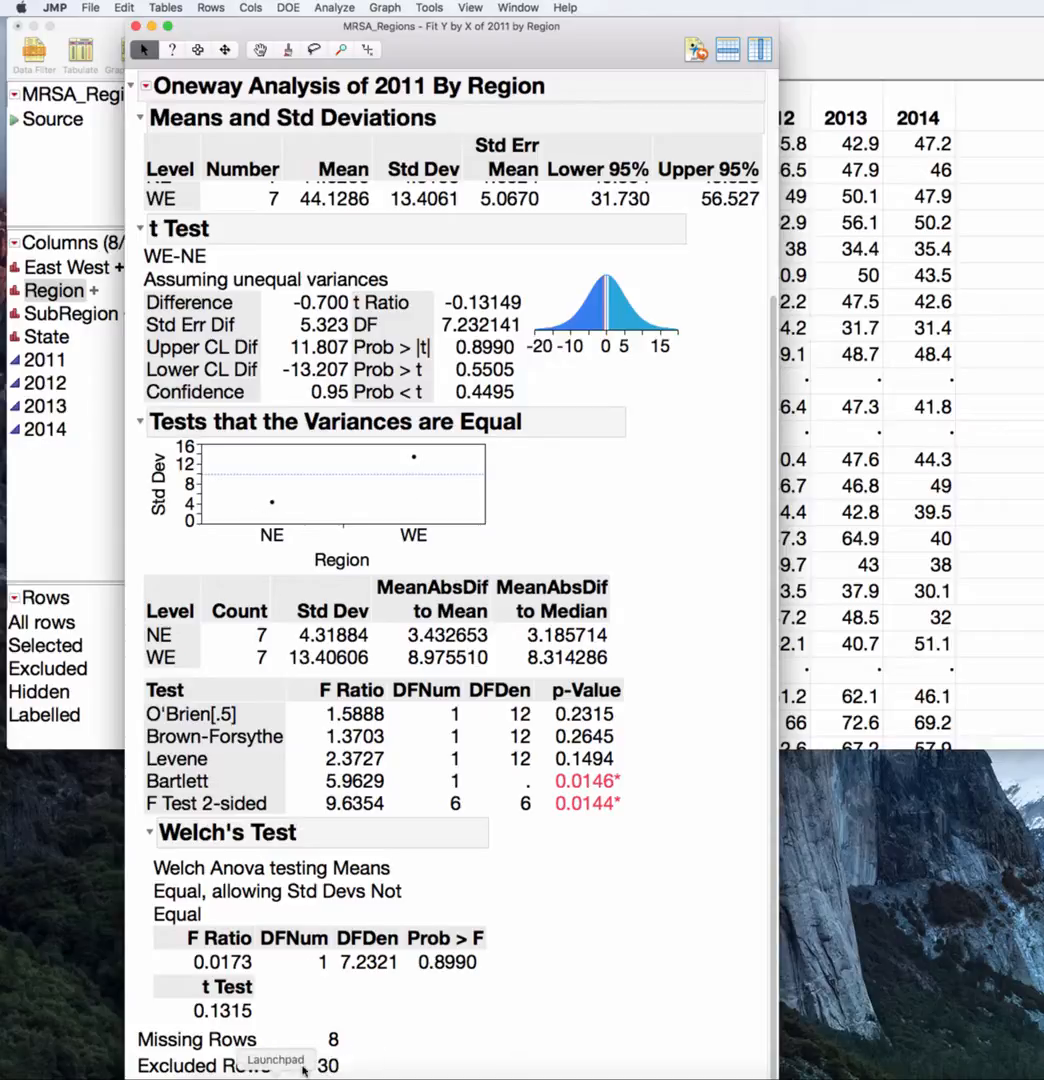
mouse_move(305, 963)
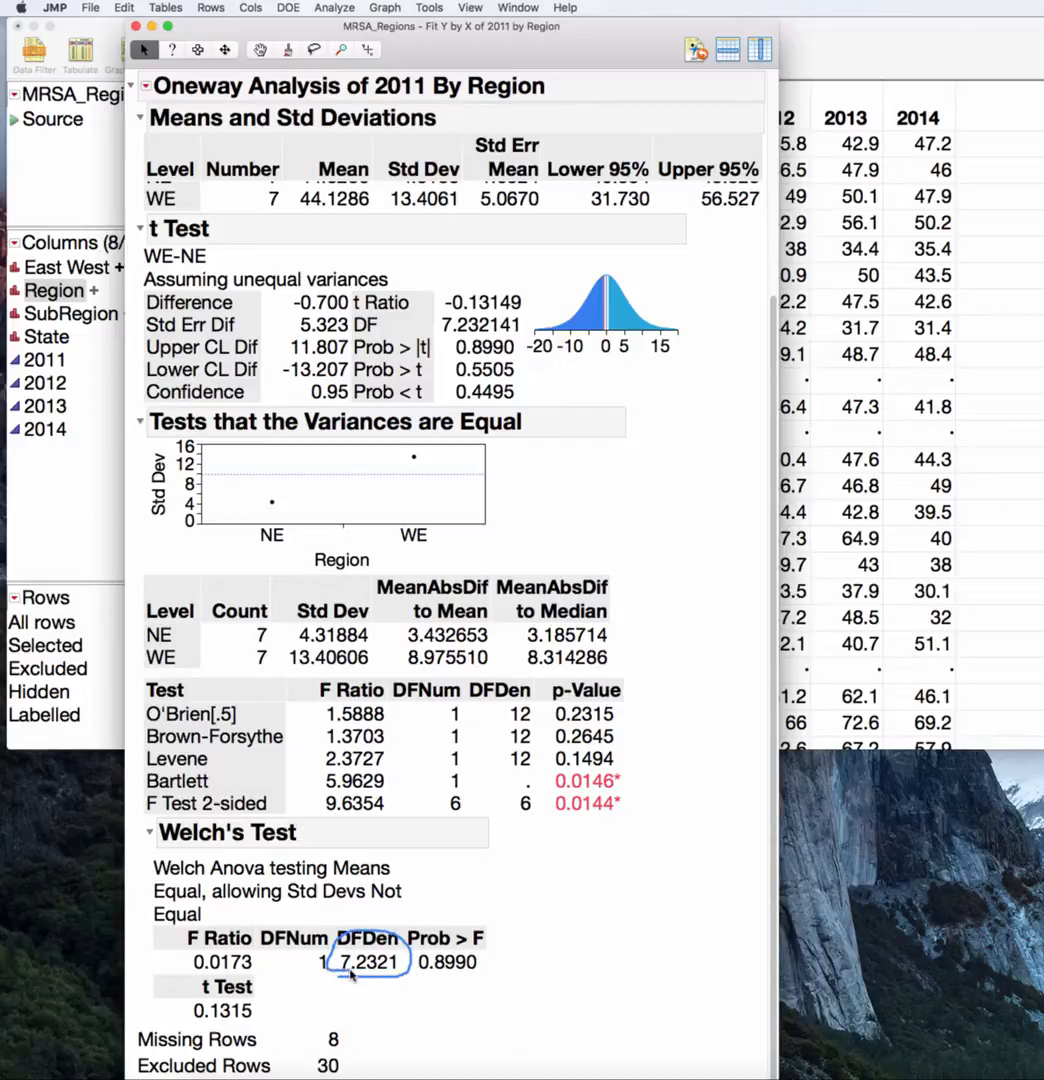
left_click(365, 960)
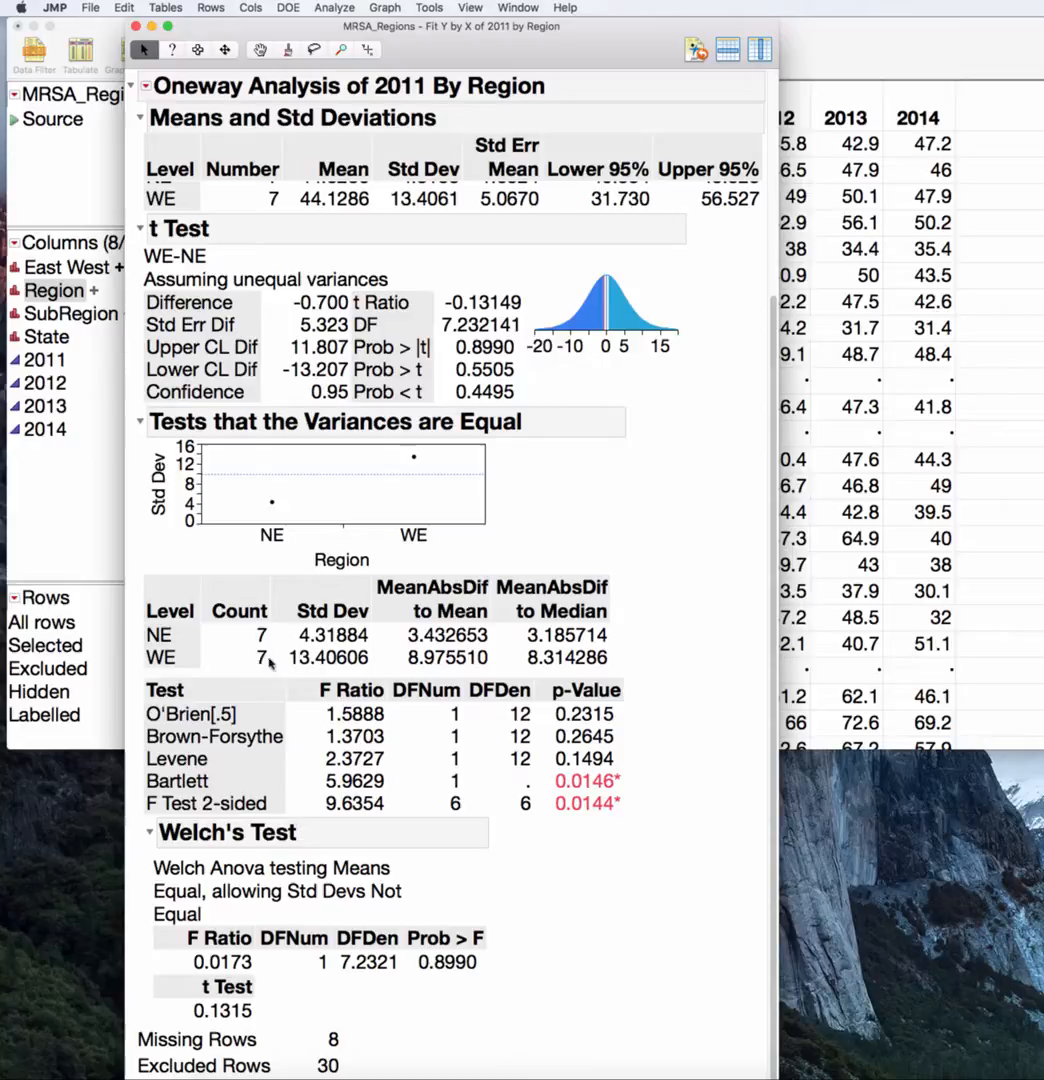
mouse_move(385, 655)
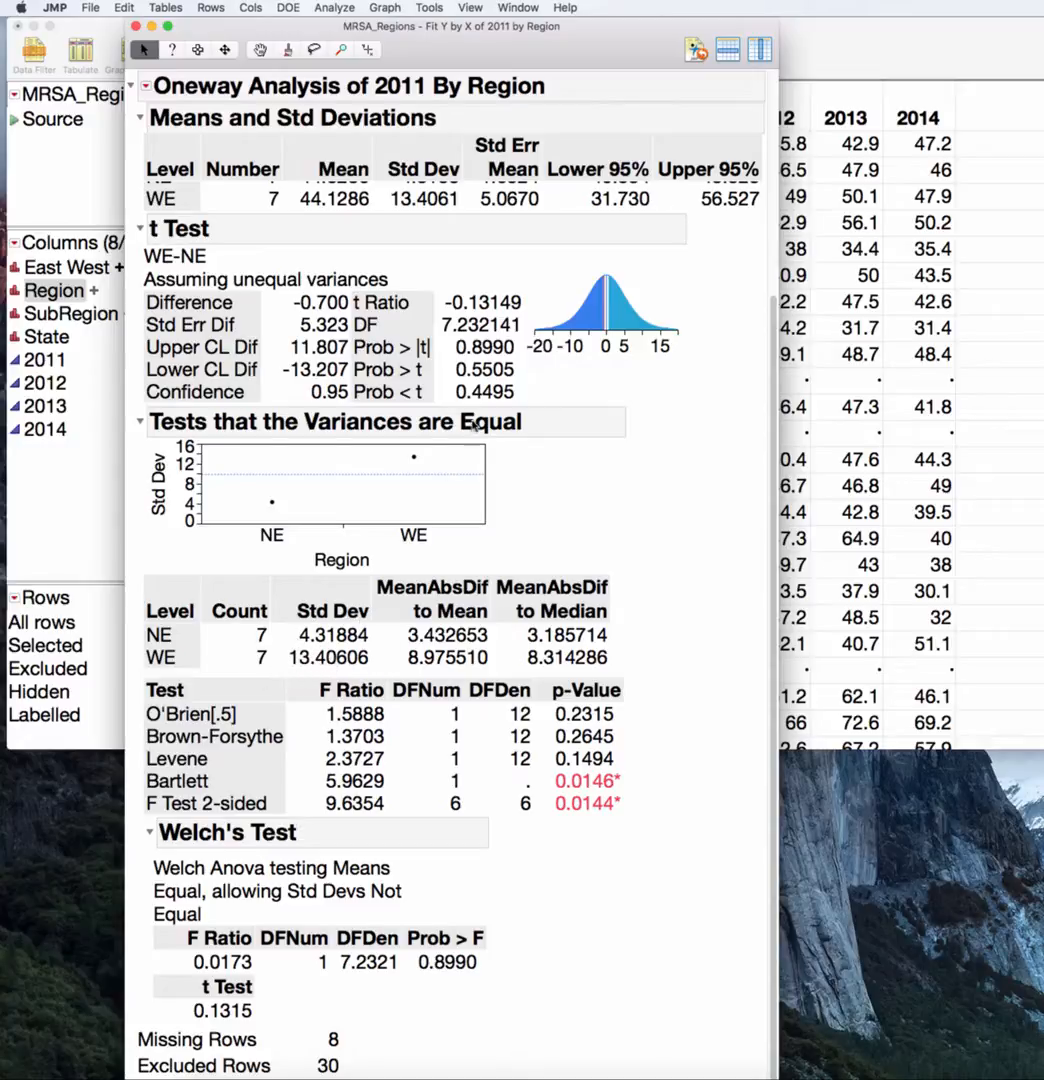
mouse_move(490, 280)
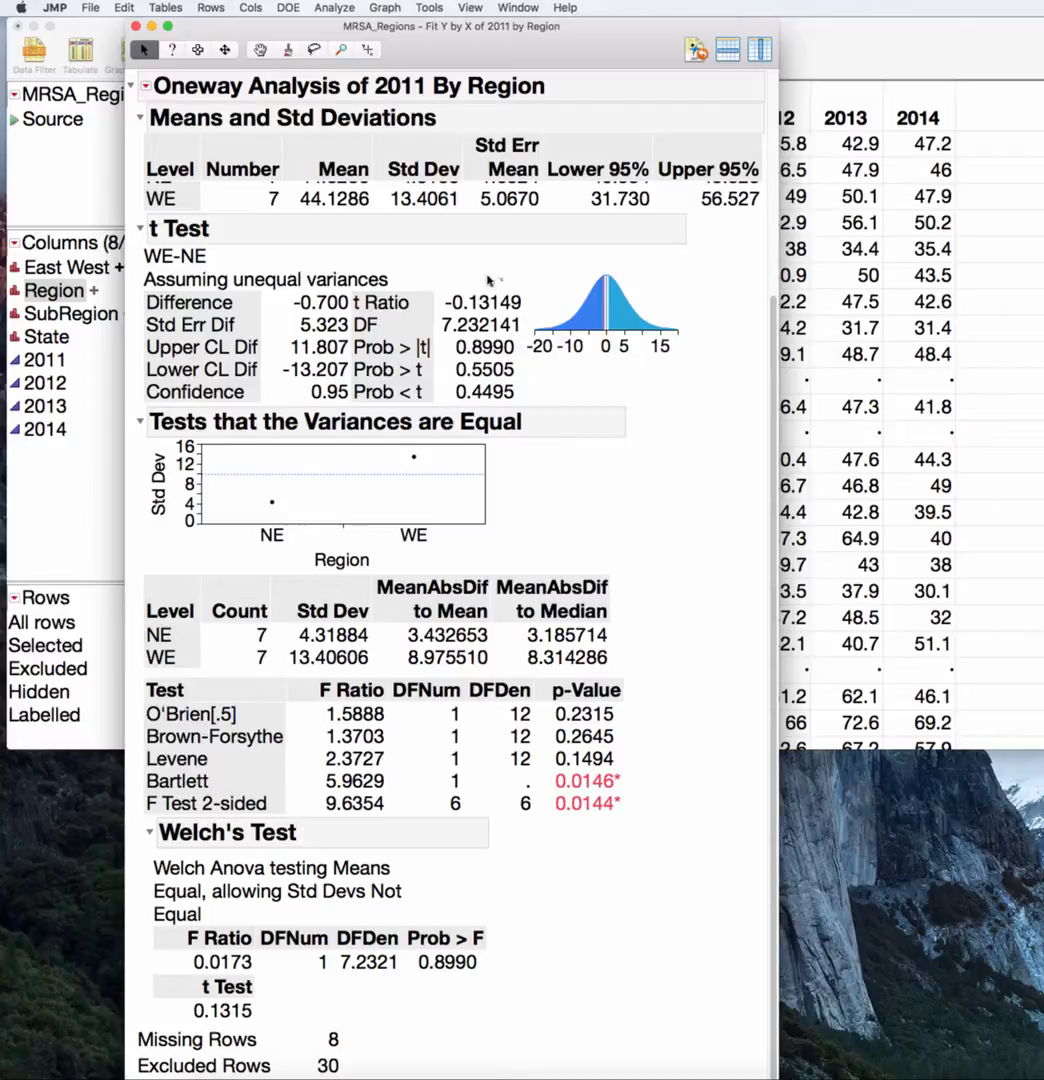
mouse_move(420, 268)
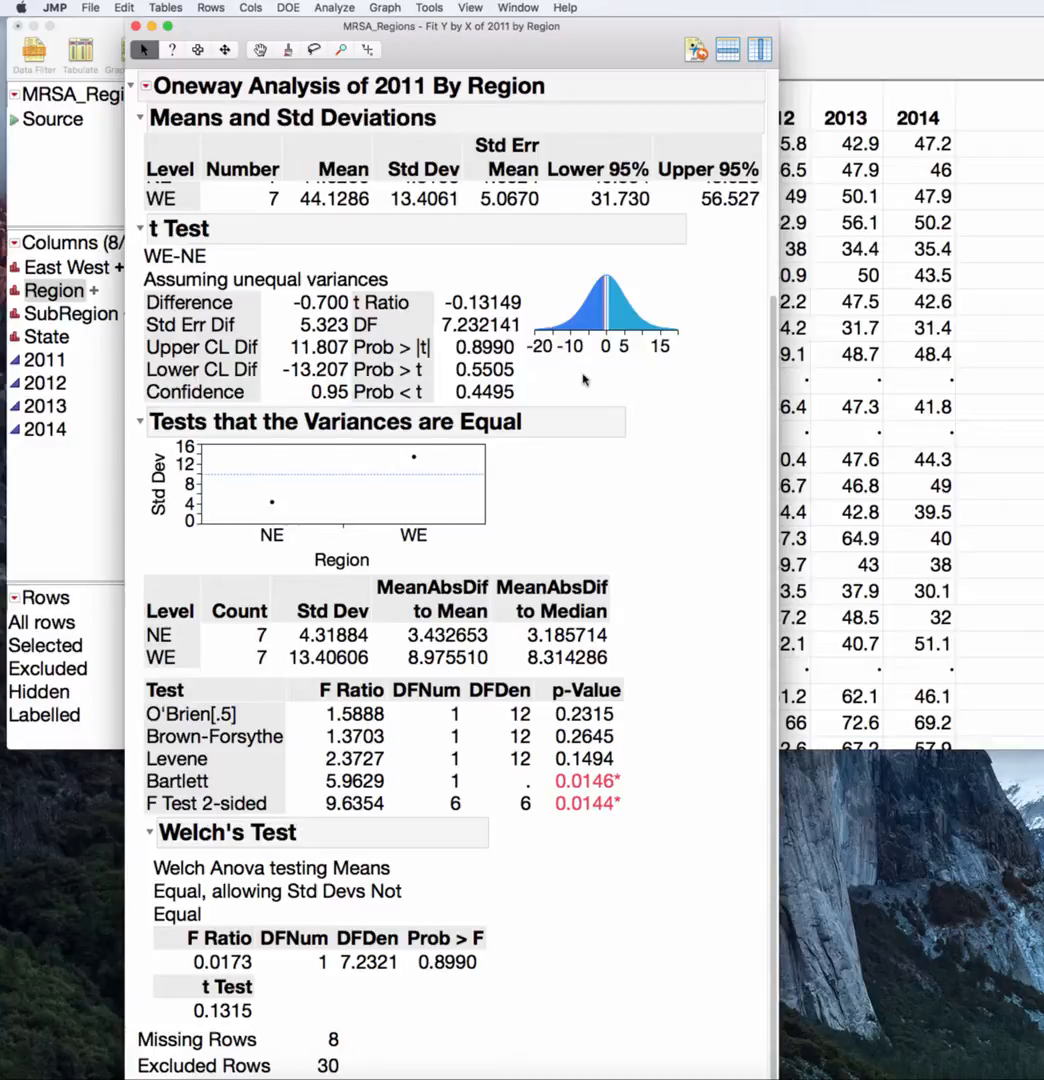
mouse_move(405, 280)
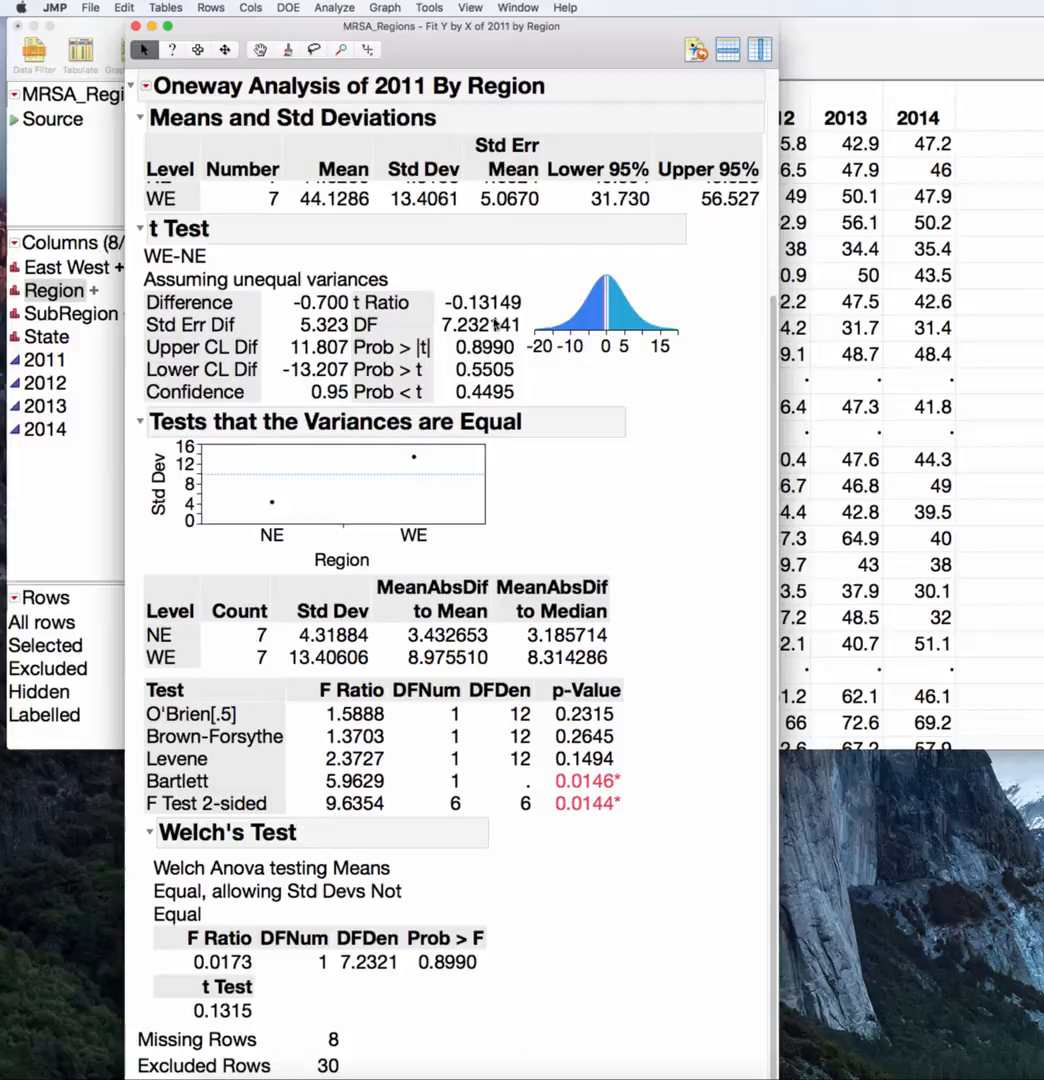
mouse_move(475, 428)
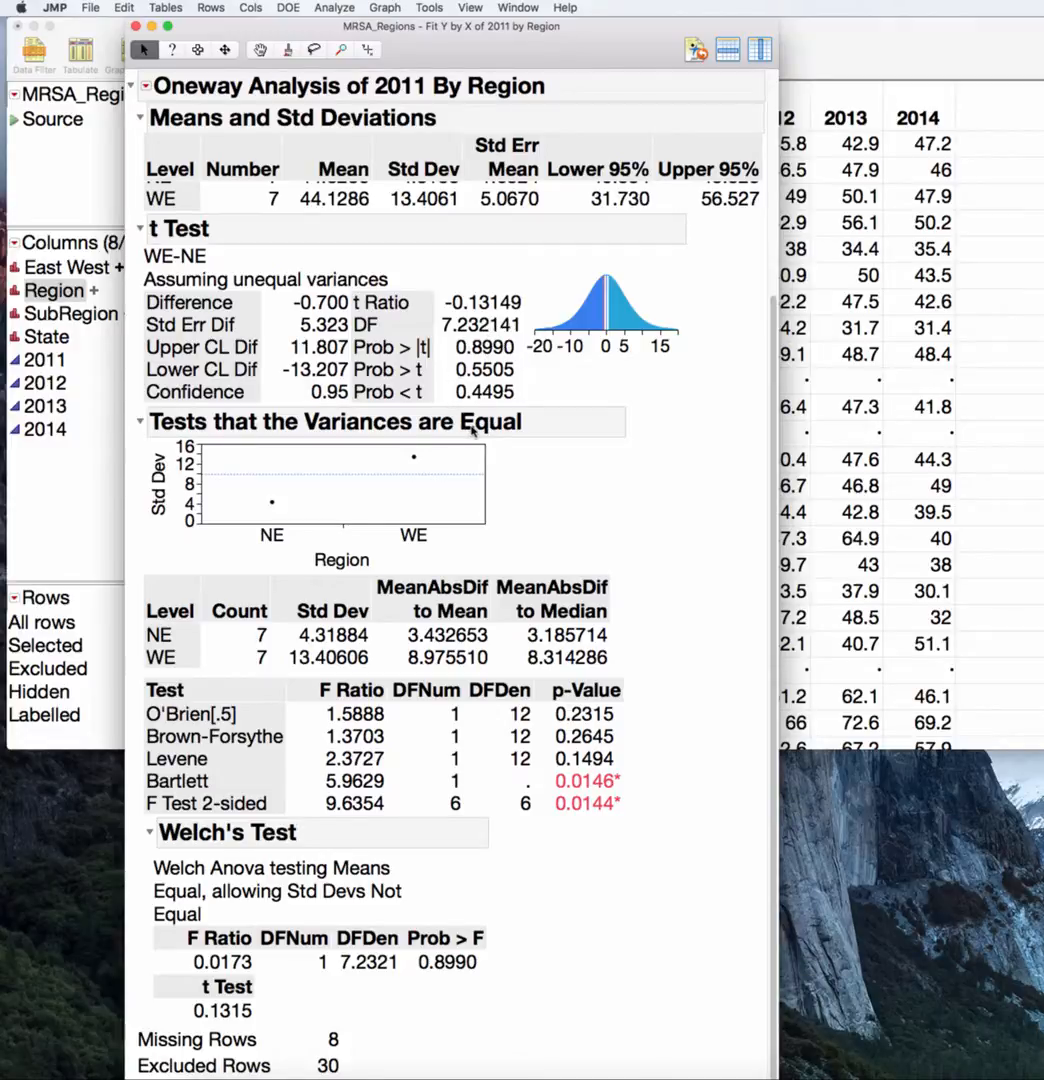